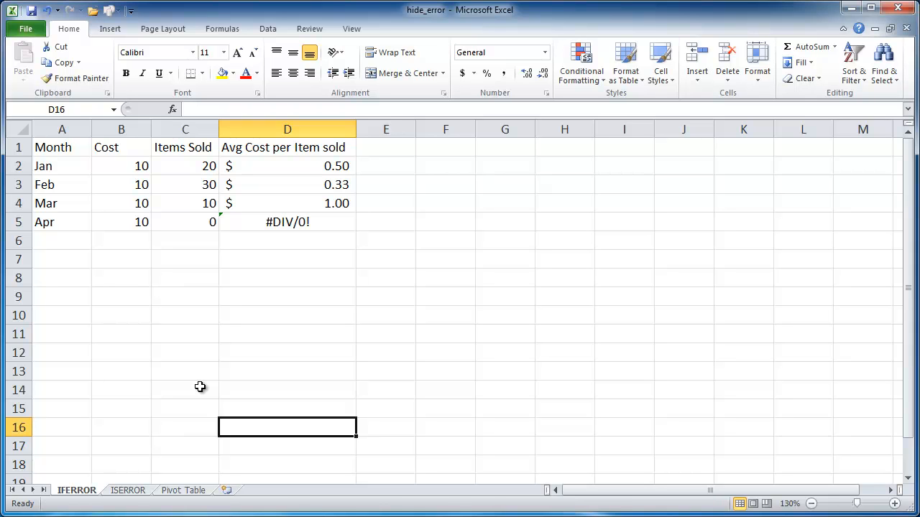
mouse_move(250, 325)
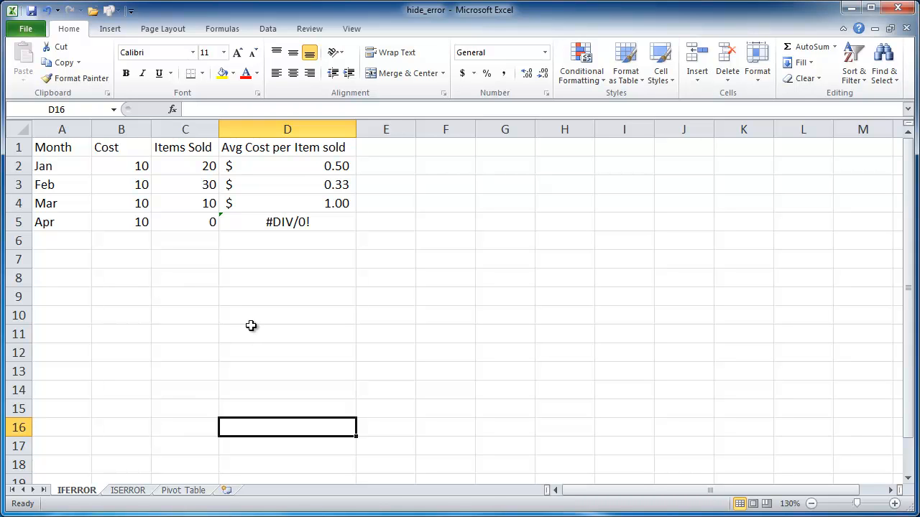
mouse_move(336, 227)
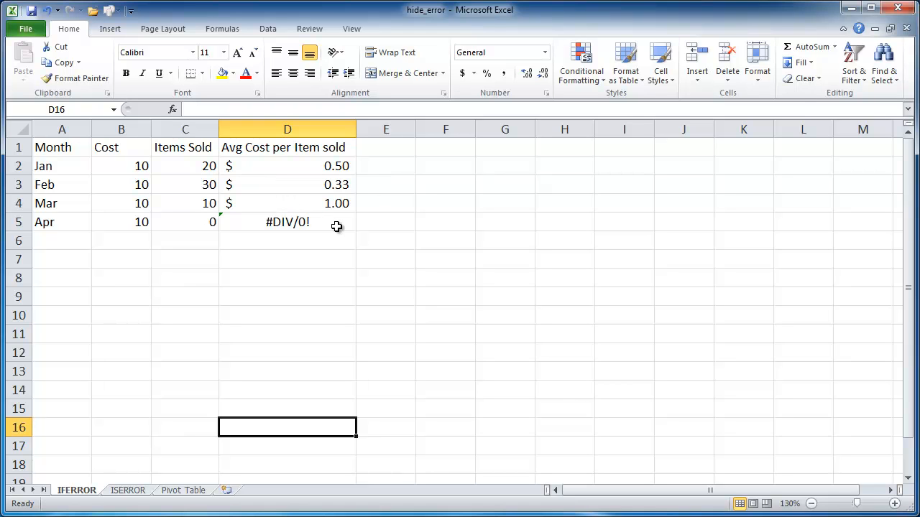
mouse_move(319, 221)
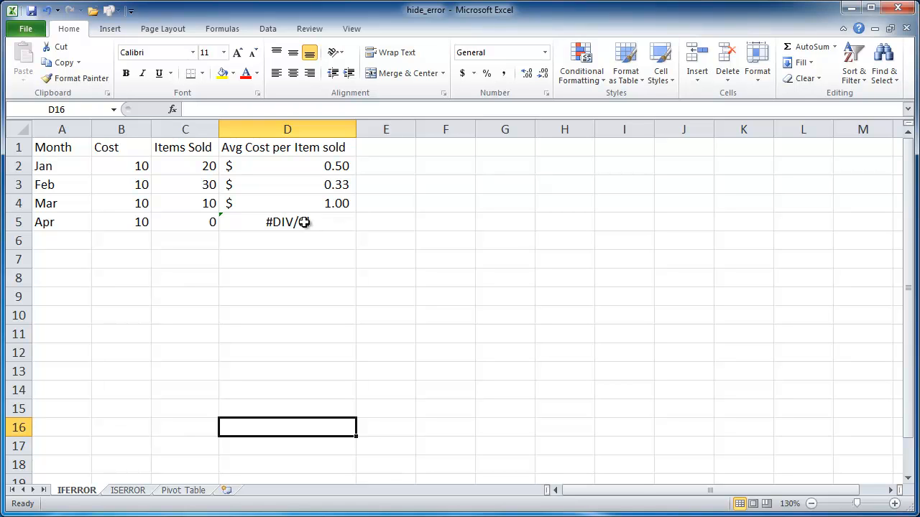
mouse_move(288, 222)
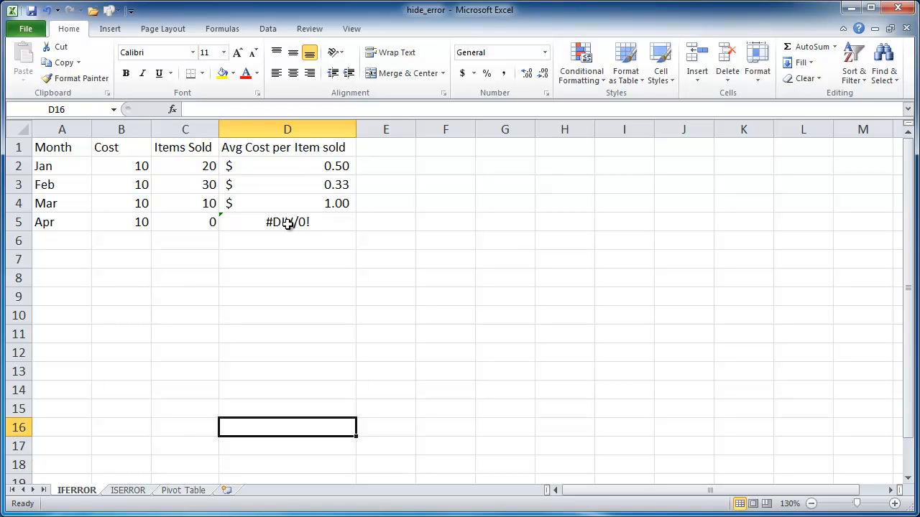
mouse_move(293, 216)
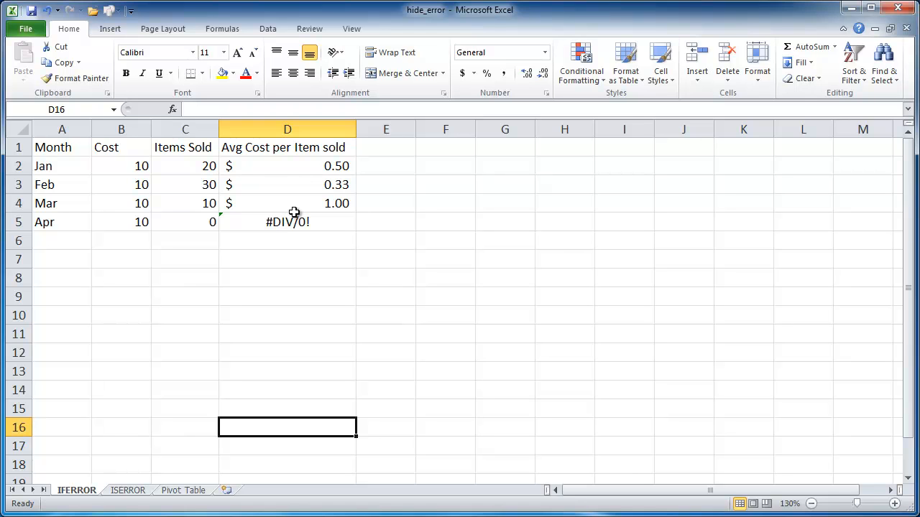
mouse_move(257, 153)
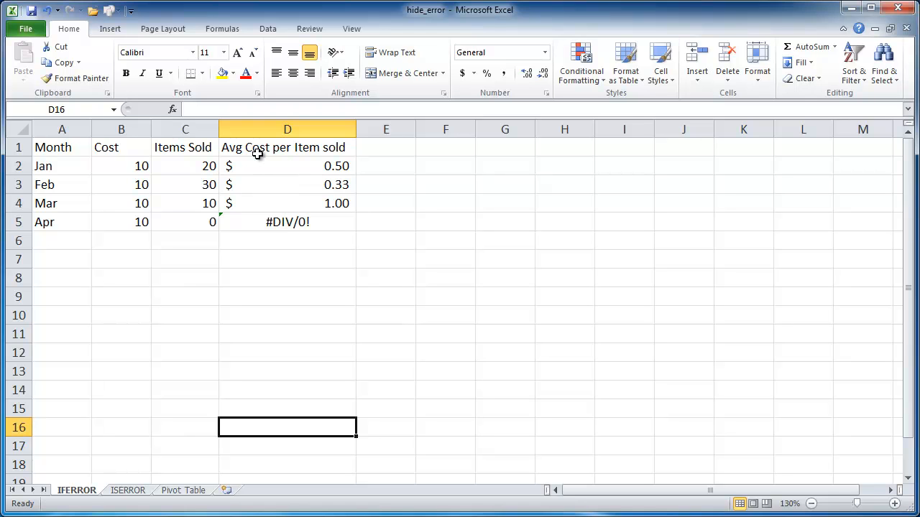
mouse_move(118, 161)
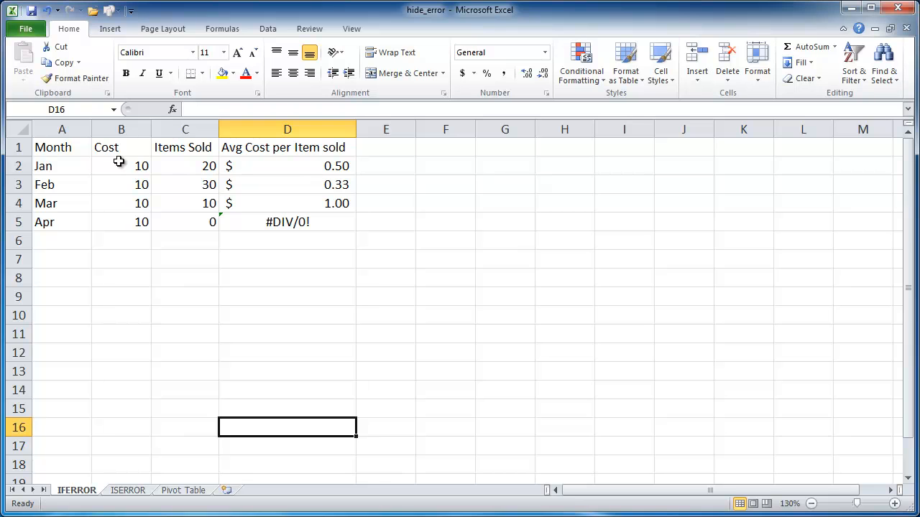
Review the average-cost formulas for January, March and April's #DIV/0! result
click(288, 167)
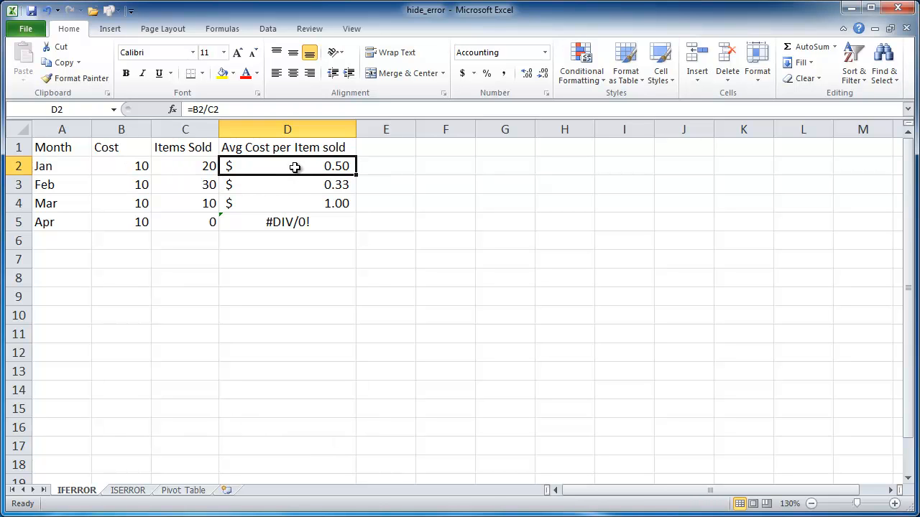
mouse_move(130, 147)
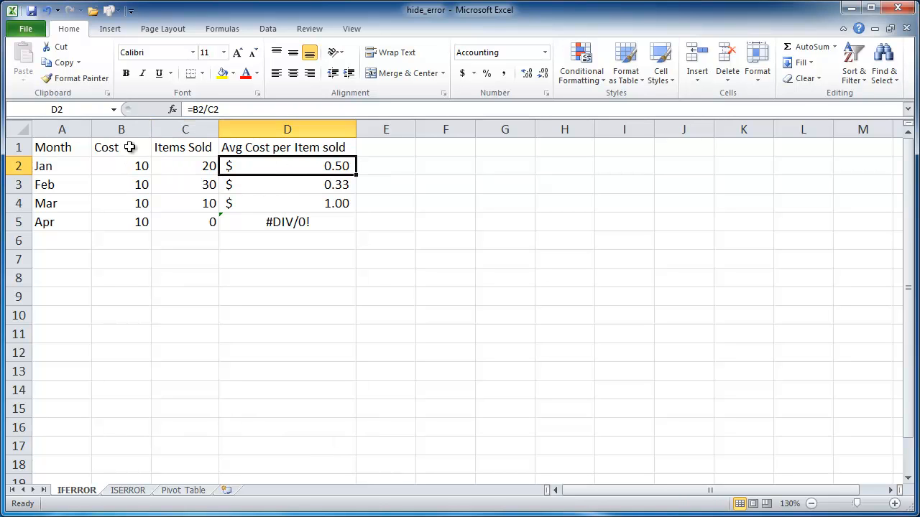
mouse_move(186, 167)
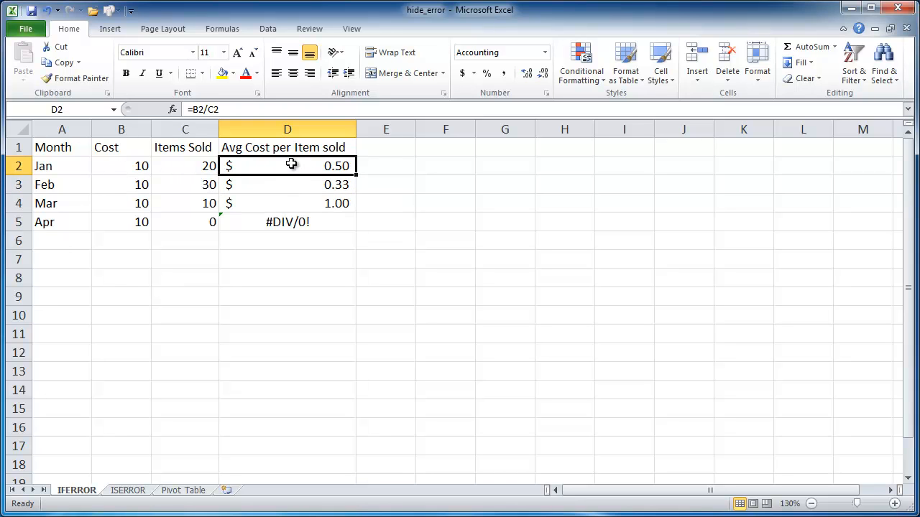
click(184, 184)
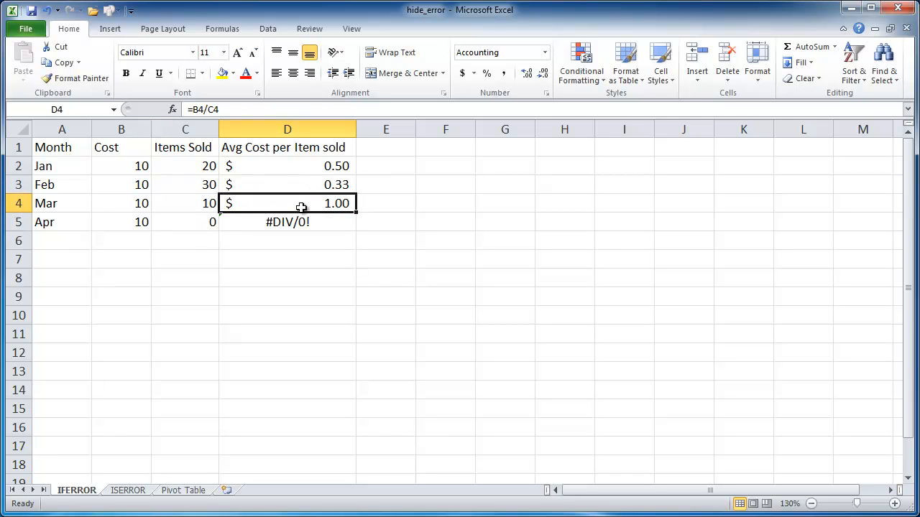
click(184, 222)
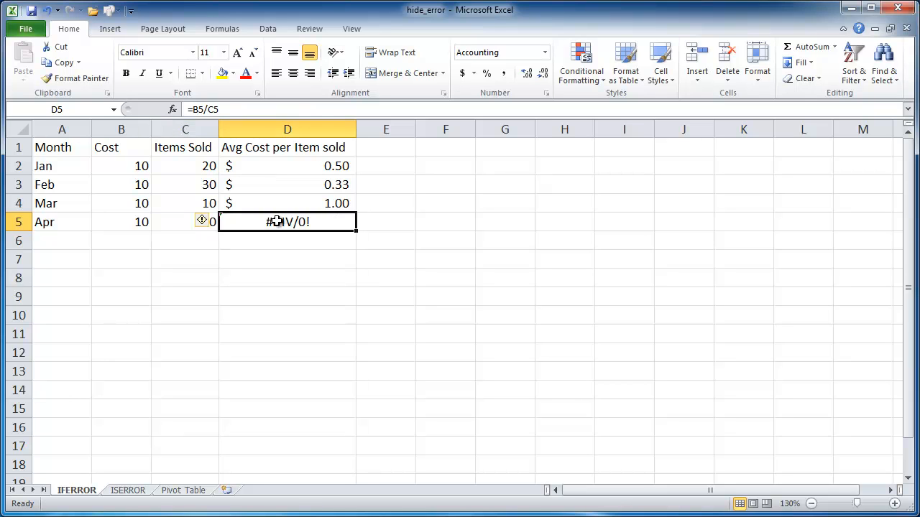
mouse_move(175, 221)
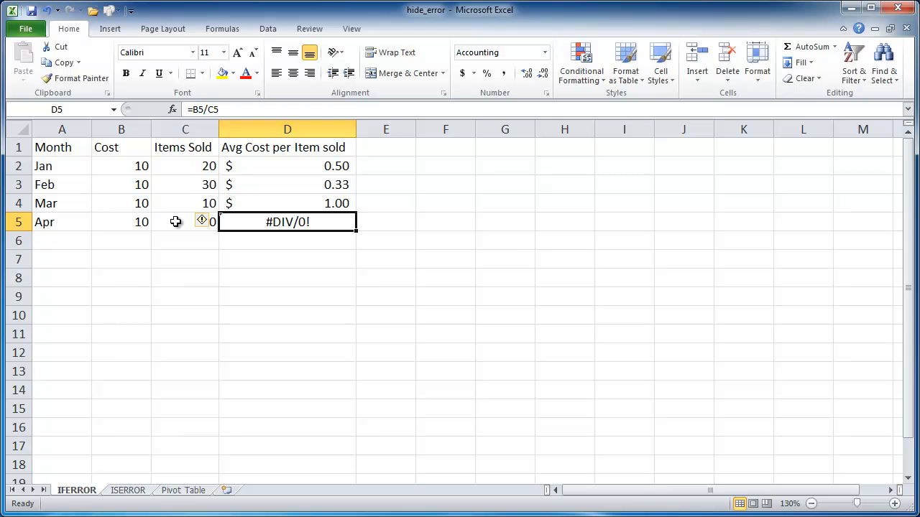
mouse_move(311, 224)
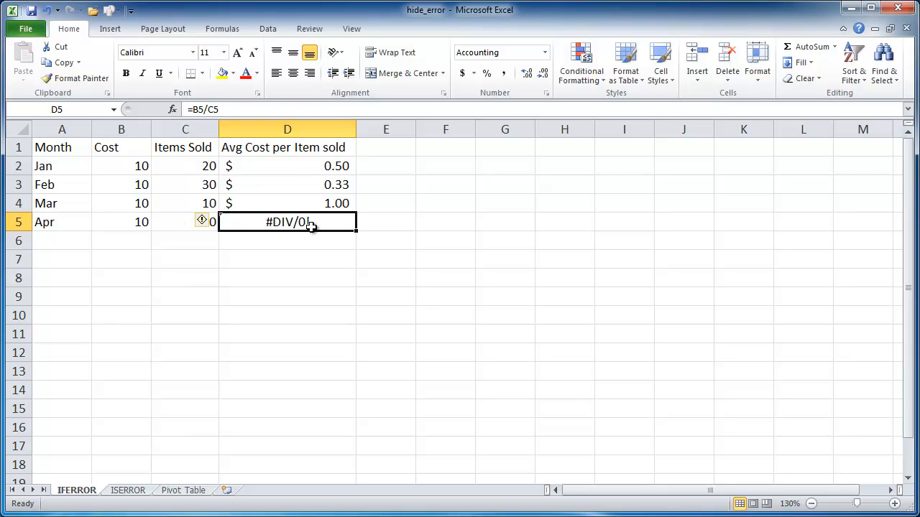
mouse_move(313, 164)
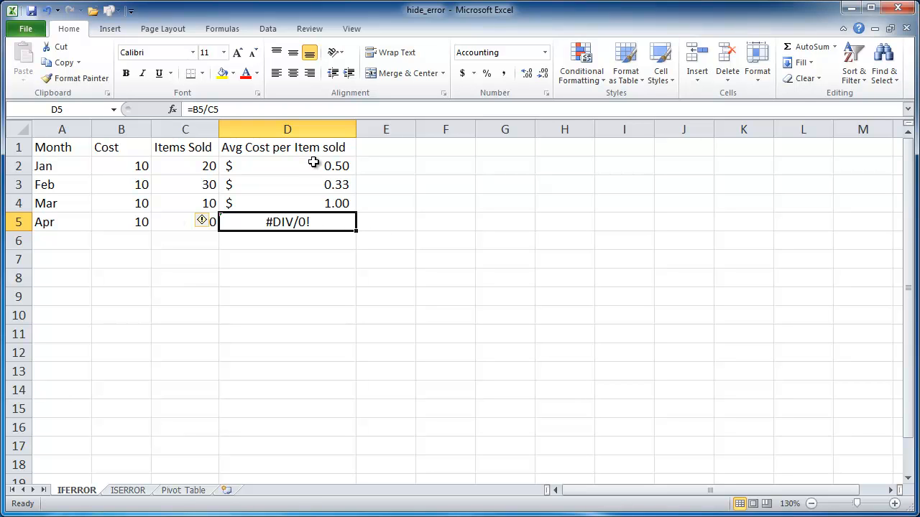
mouse_move(324, 229)
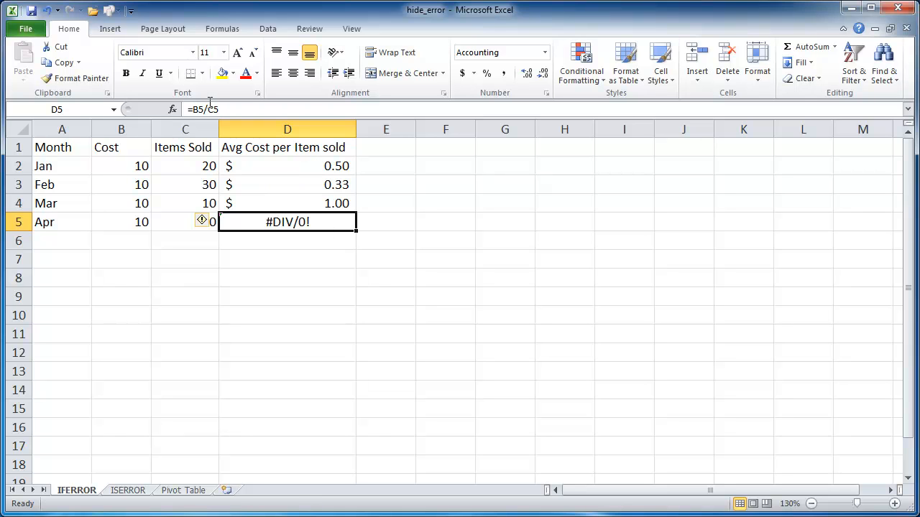
Wrap April's D5 formula as =IFERROR(B5/C5,"N/a") so it shows N/a
double_click(288, 221)
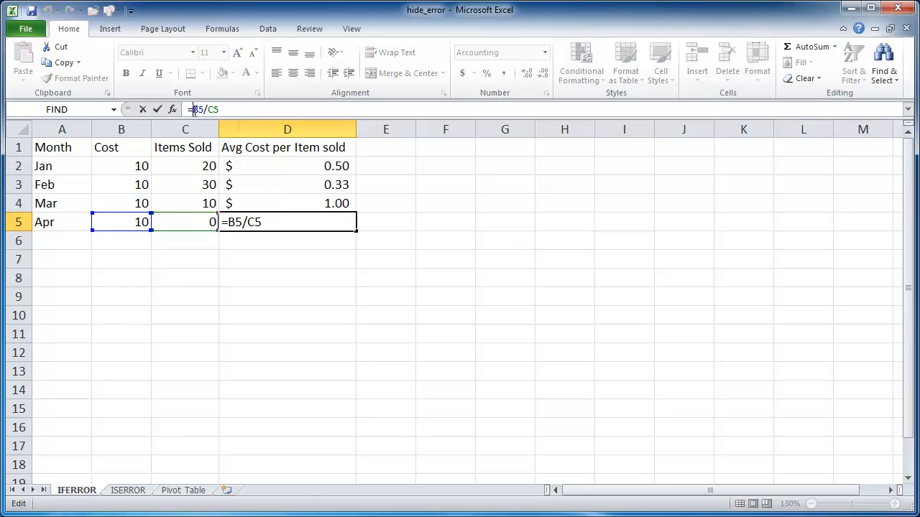
mouse_move(467, 147)
text(IFERROR()
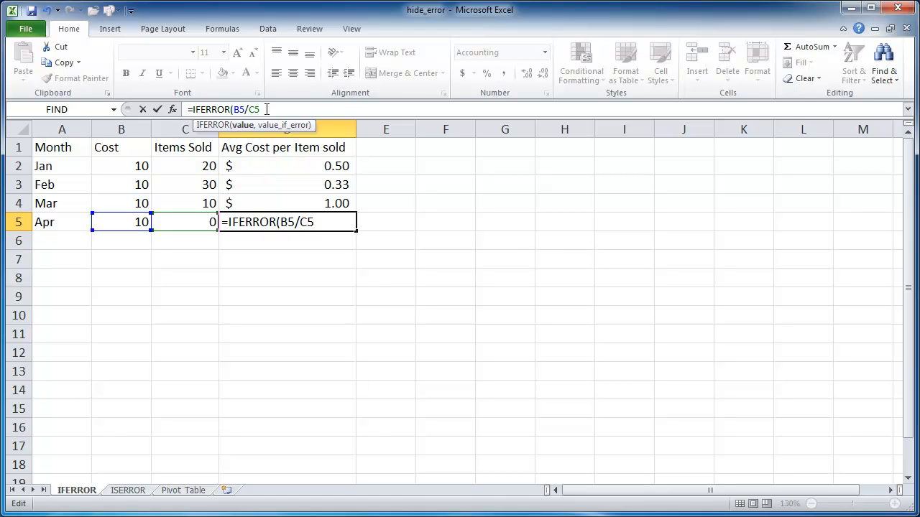
text(,)
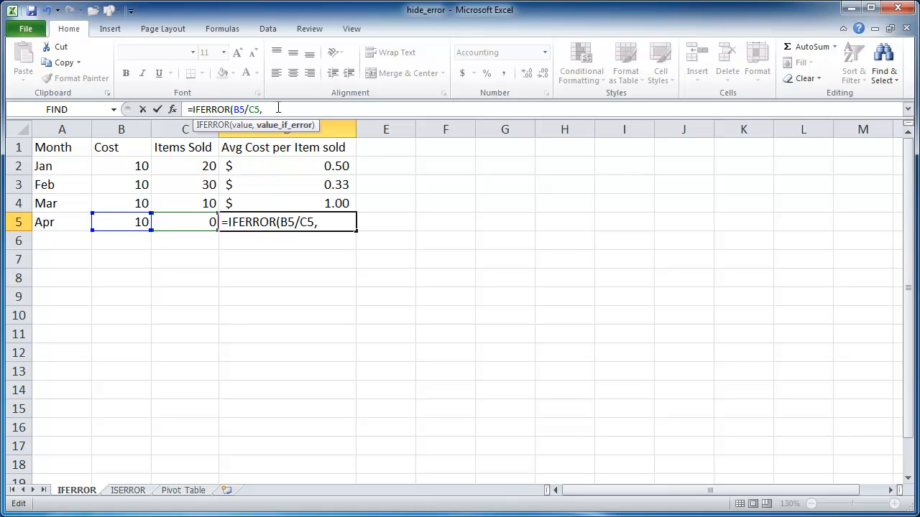
text("N)
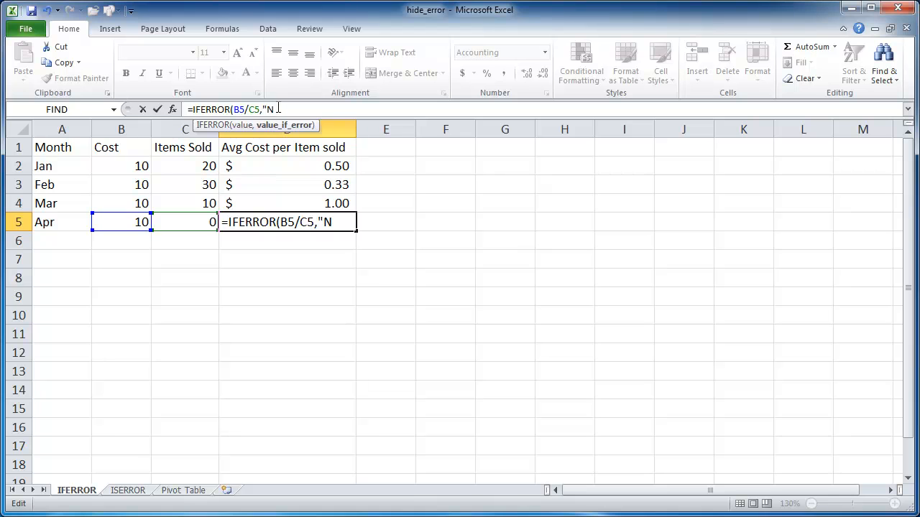
text(/a)
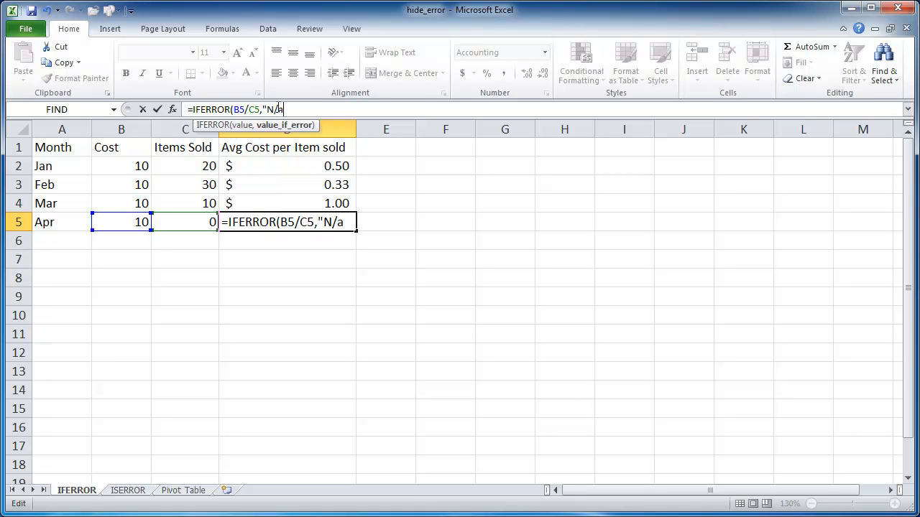
text(")
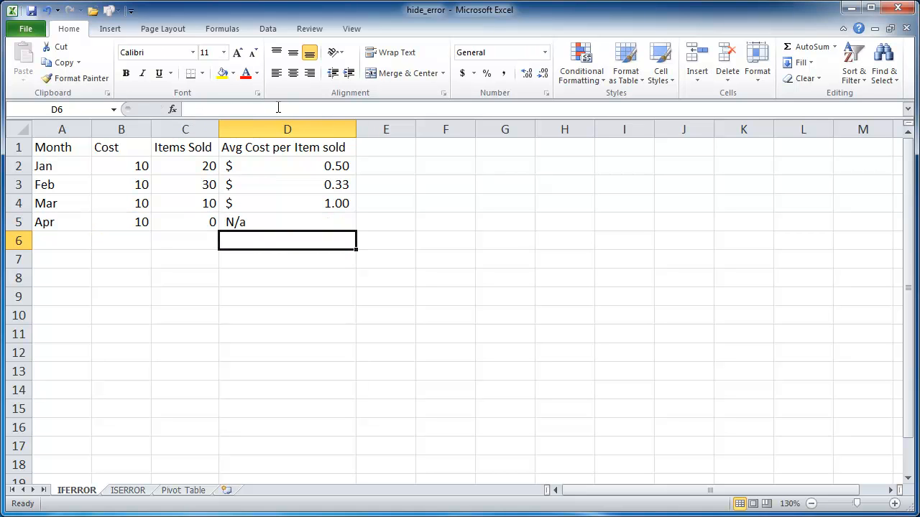
Change April's IFERROR fallback to an empty string so the cell shows blank
click(288, 221)
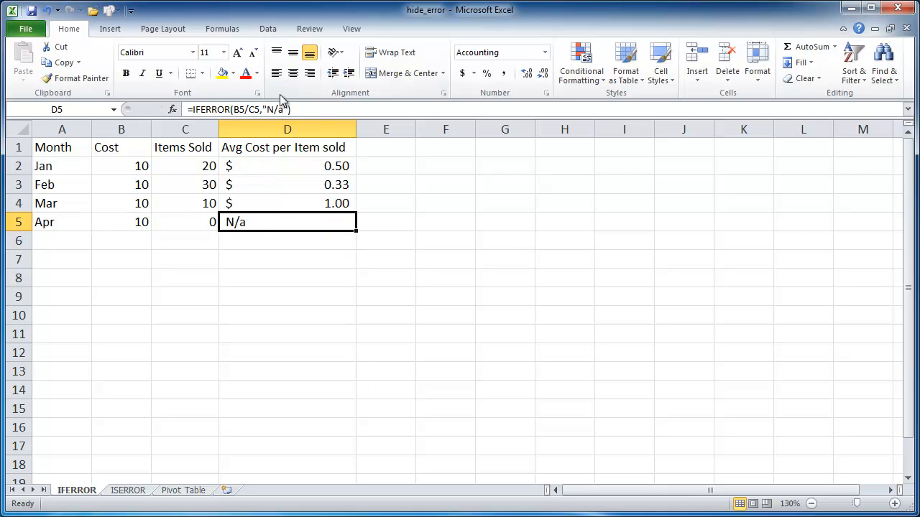
double_click(288, 222)
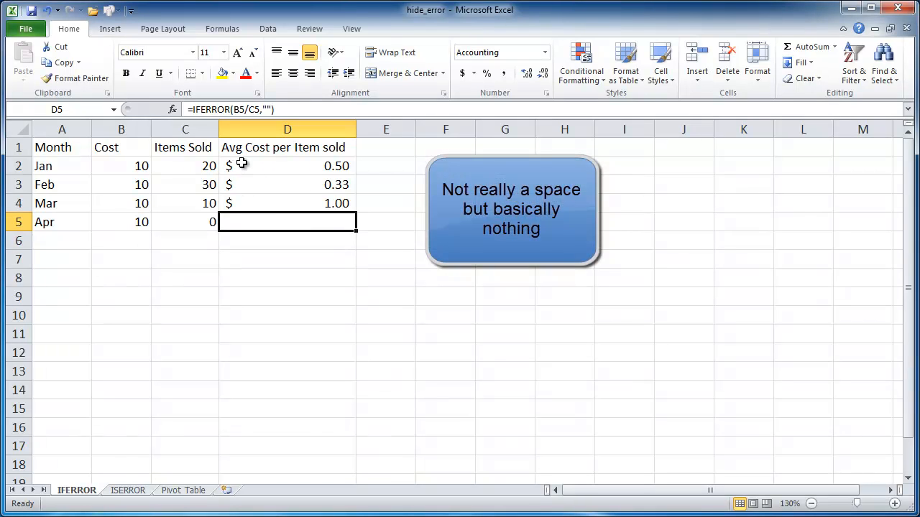
mouse_move(294, 221)
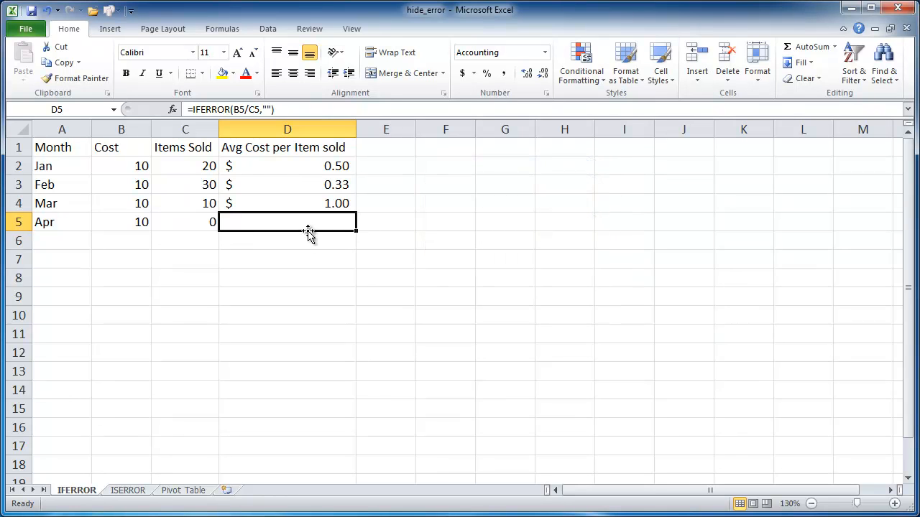
mouse_move(329, 167)
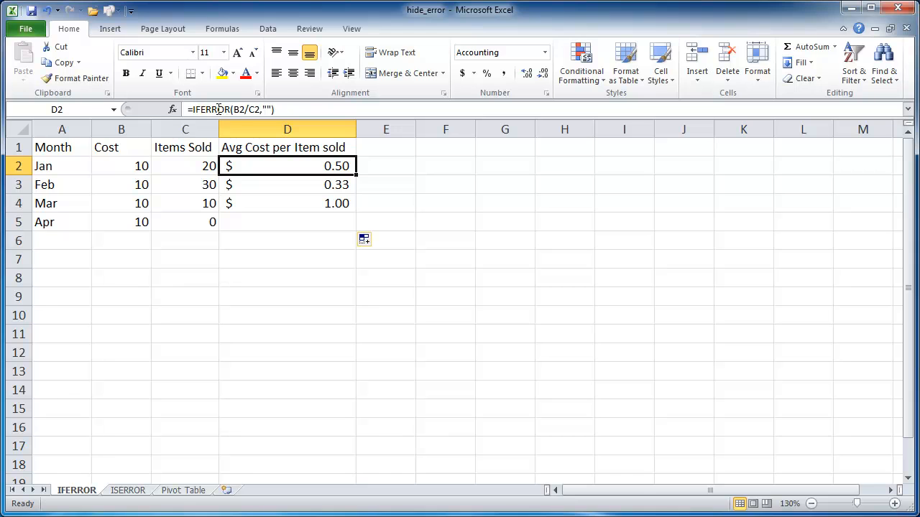
click(287, 221)
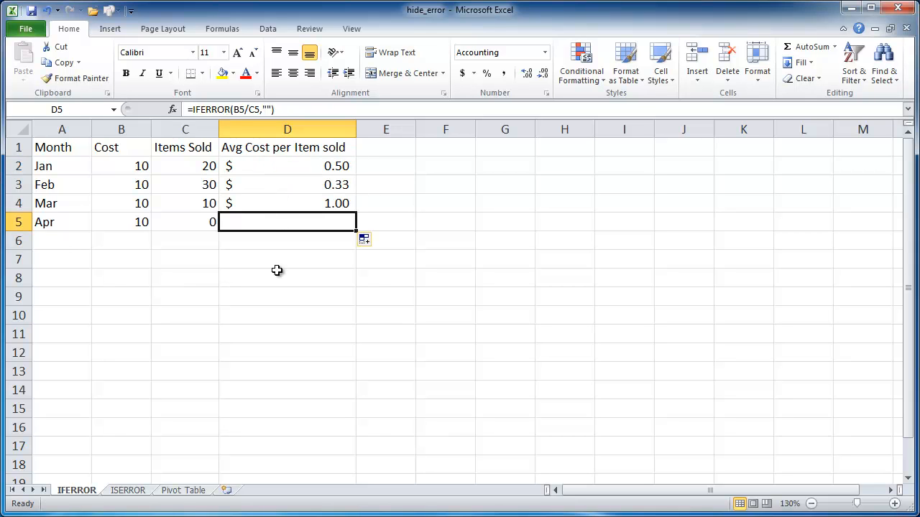
mouse_move(328, 238)
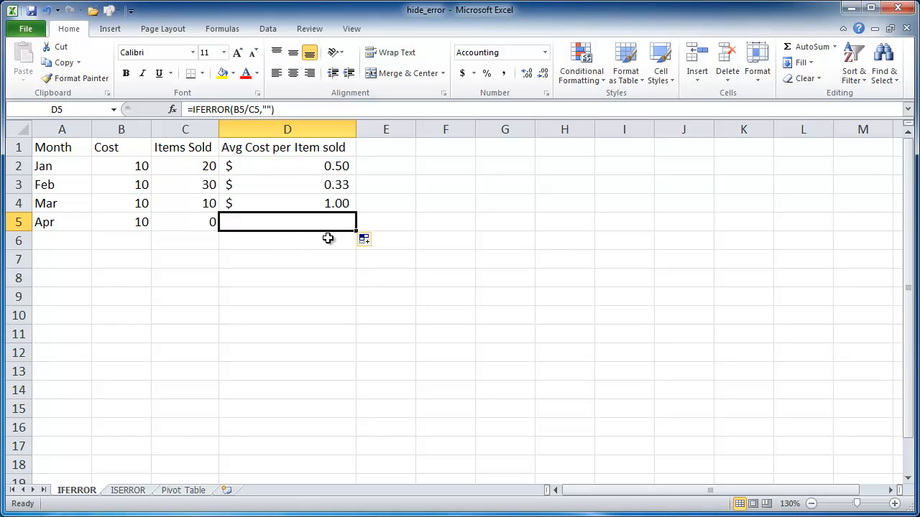
mouse_move(302, 225)
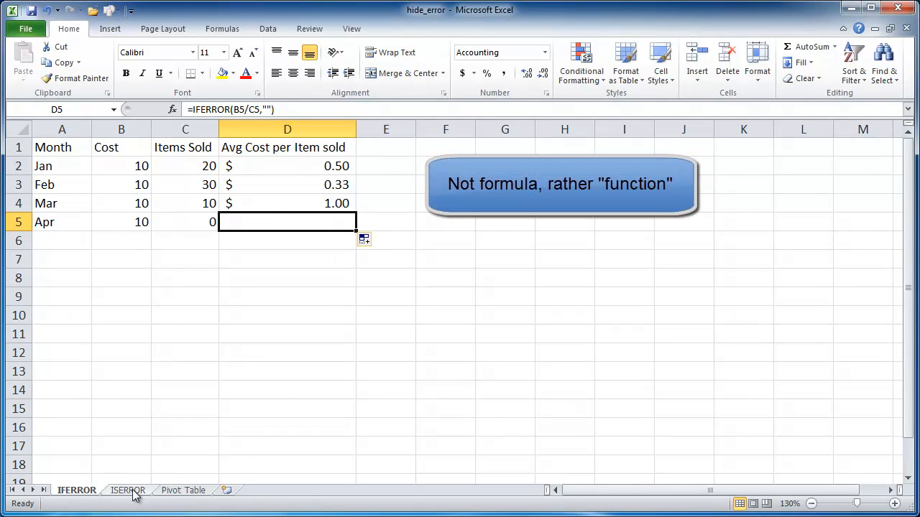
Review the ID lookup table and the VLOOKUPs returning Jane, Joe and #N/A for ID 999
click(127, 490)
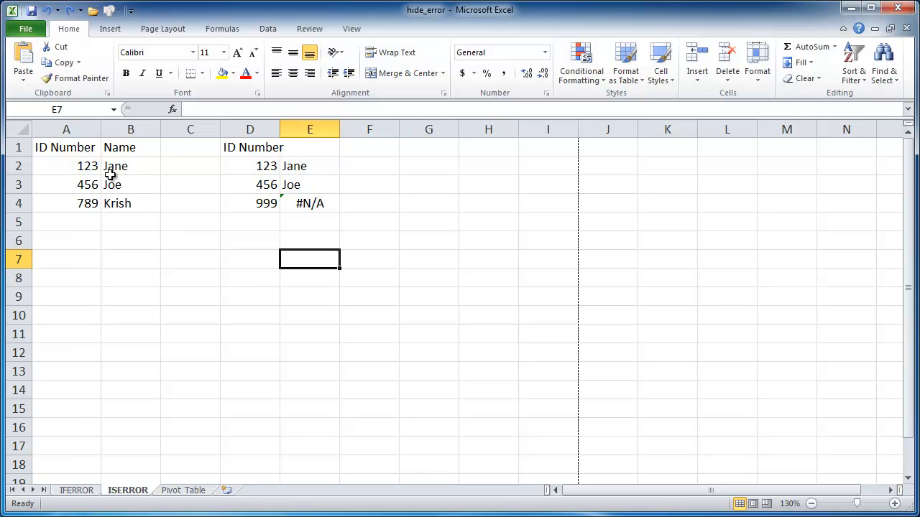
drag(66, 167, 129, 204)
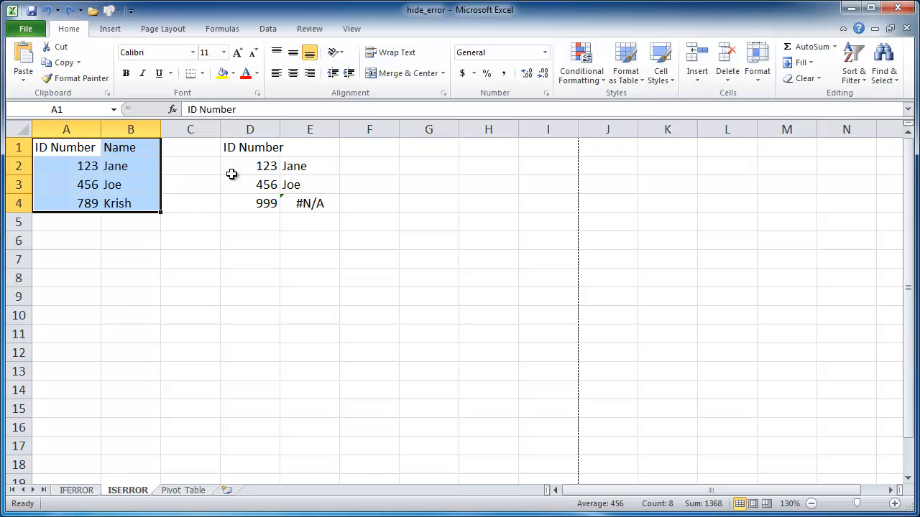
click(310, 167)
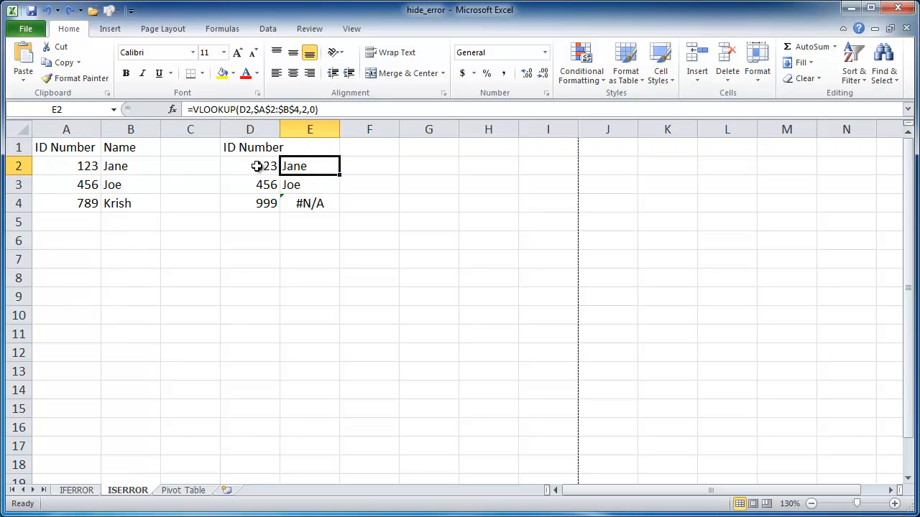
click(250, 166)
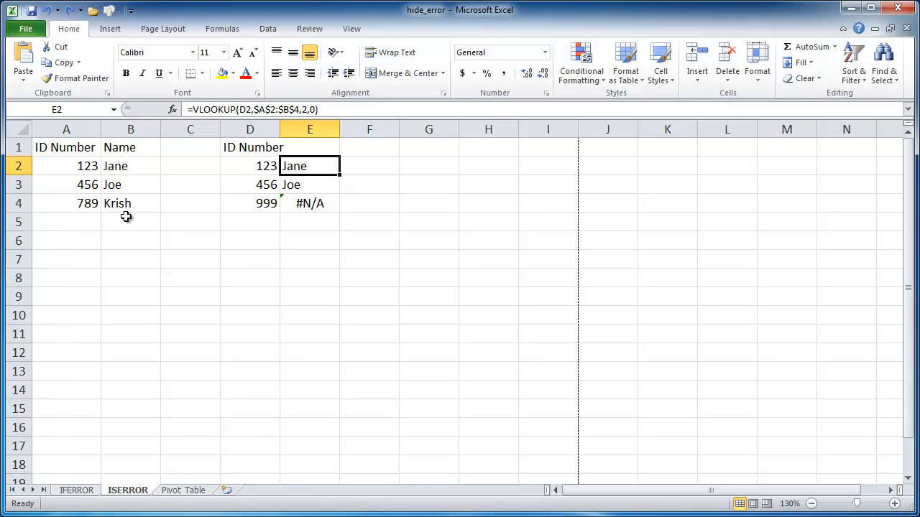
mouse_move(247, 190)
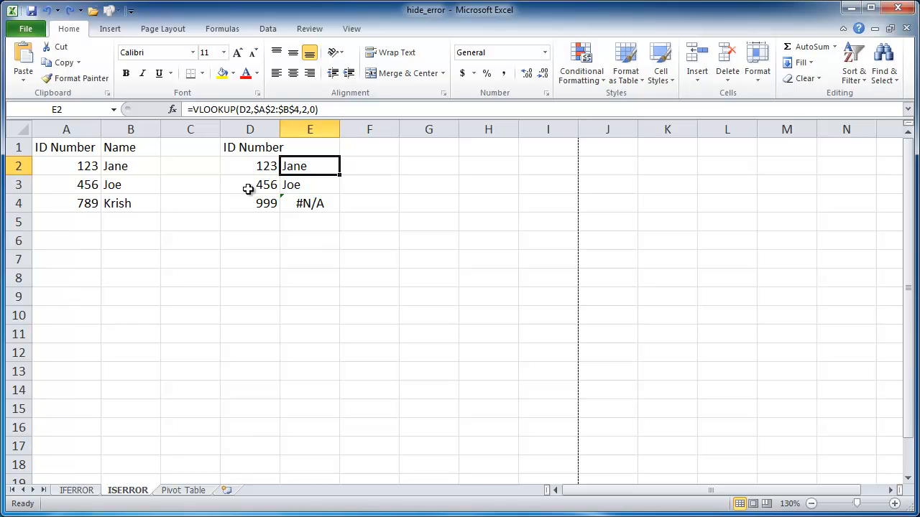
click(310, 184)
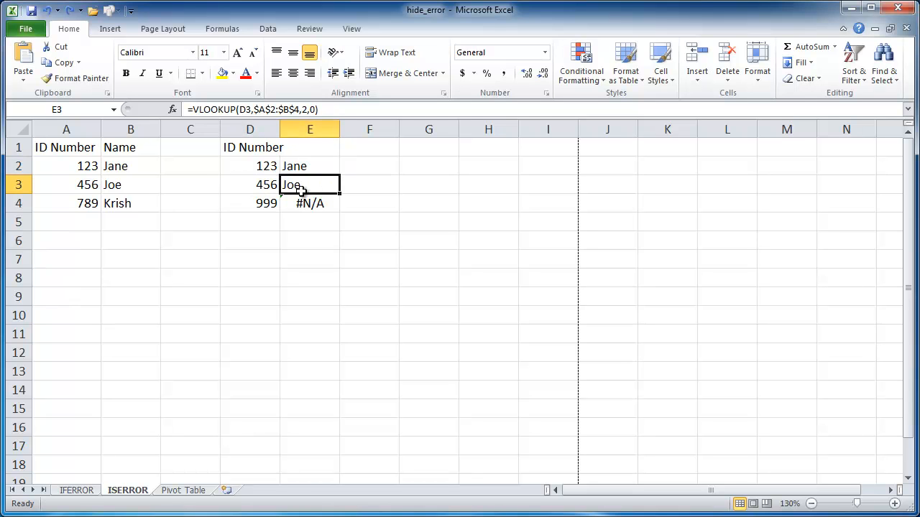
click(310, 203)
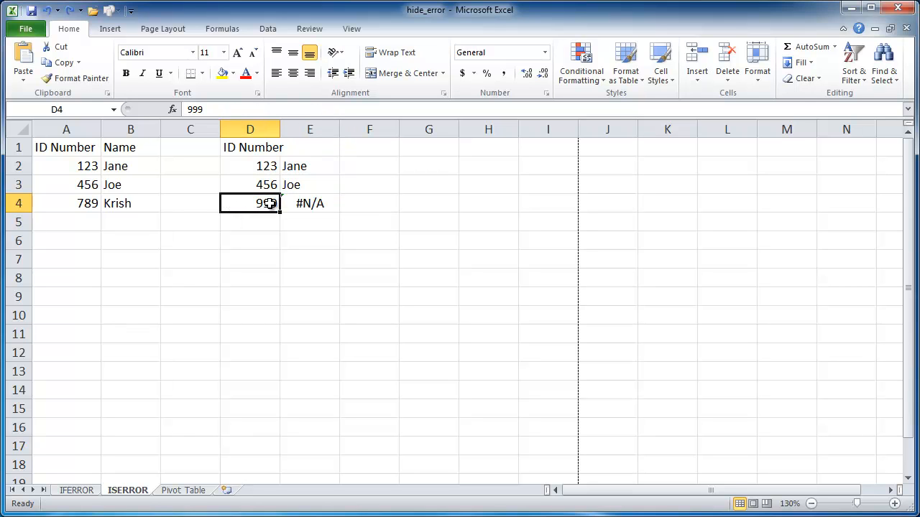
mouse_move(115, 207)
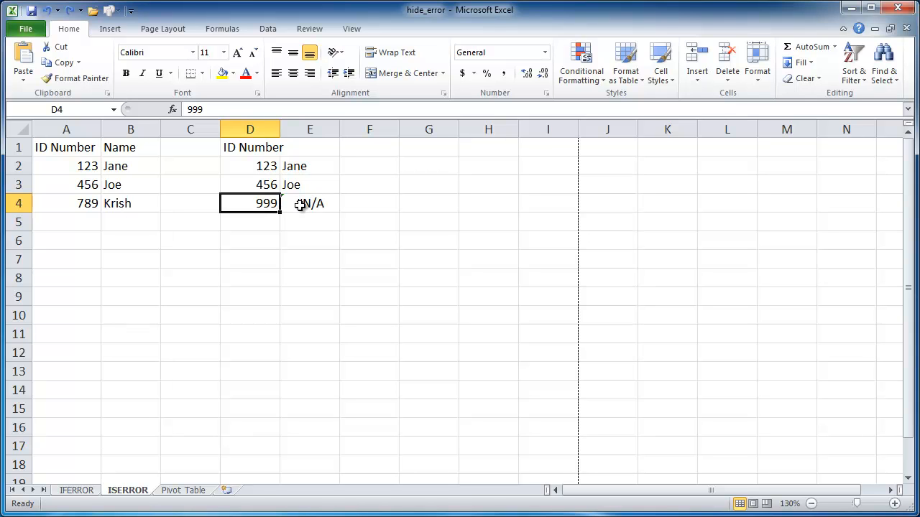
mouse_move(170, 395)
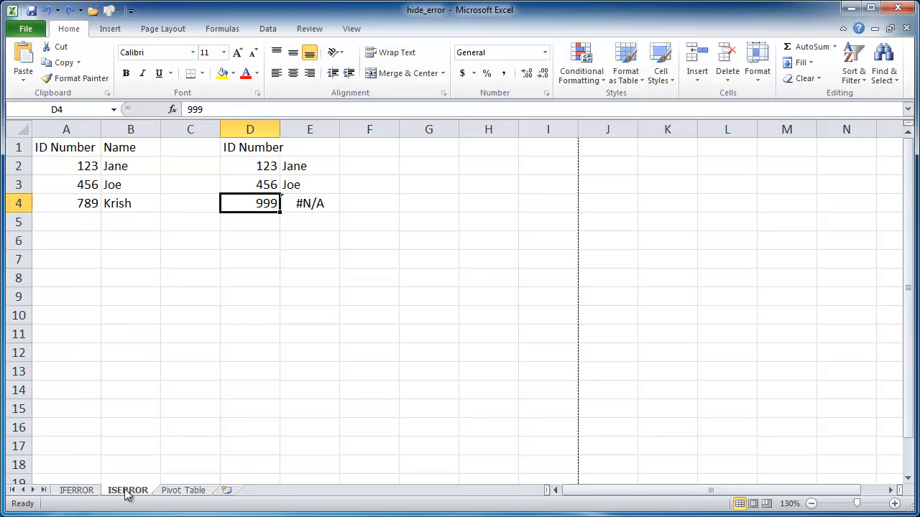
mouse_move(299, 207)
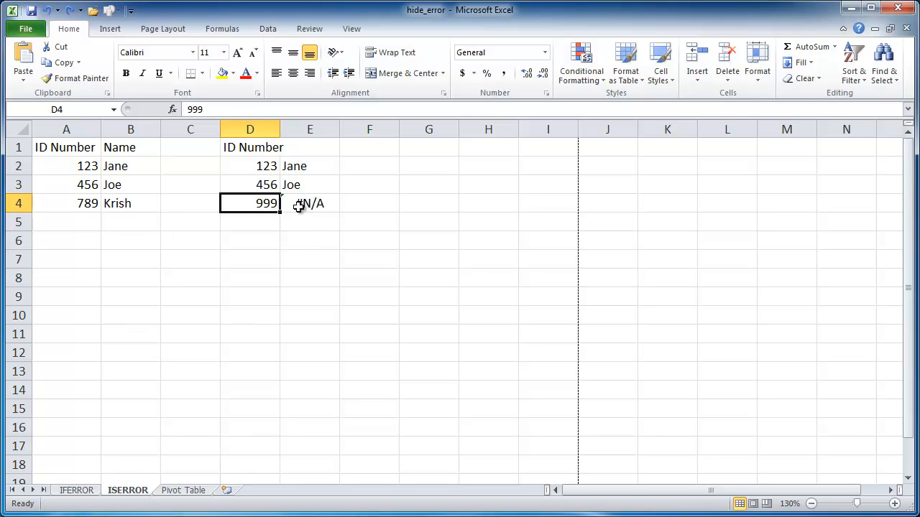
Wrap the ID 999 lookup in IF(ISERROR(...)) returning "" on error
click(311, 204)
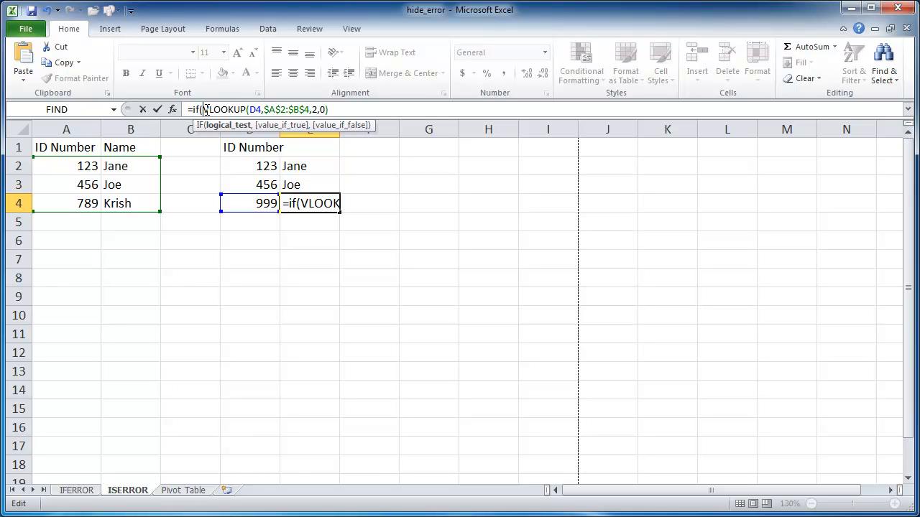
text(iserror)
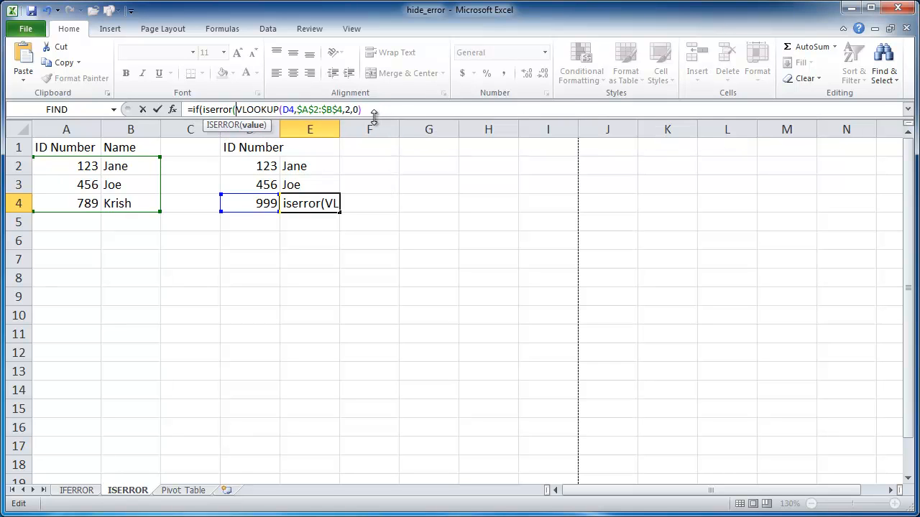
text())
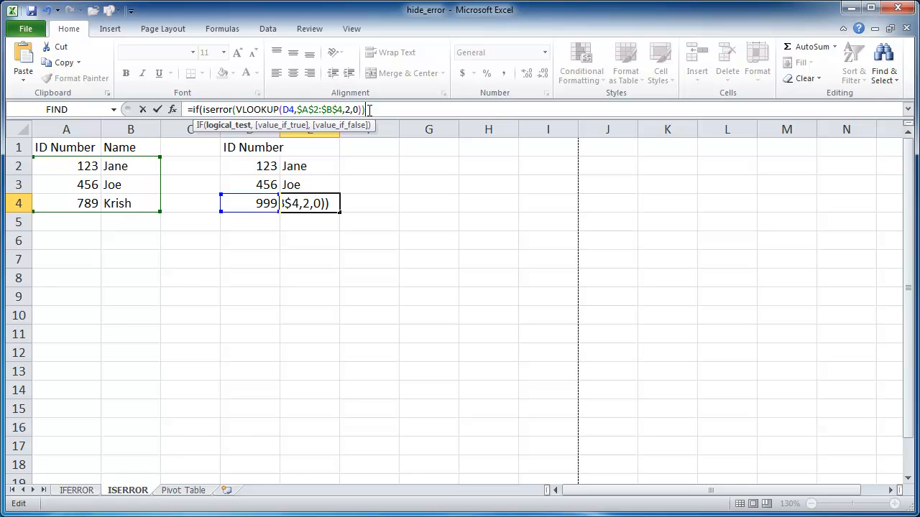
text(,)
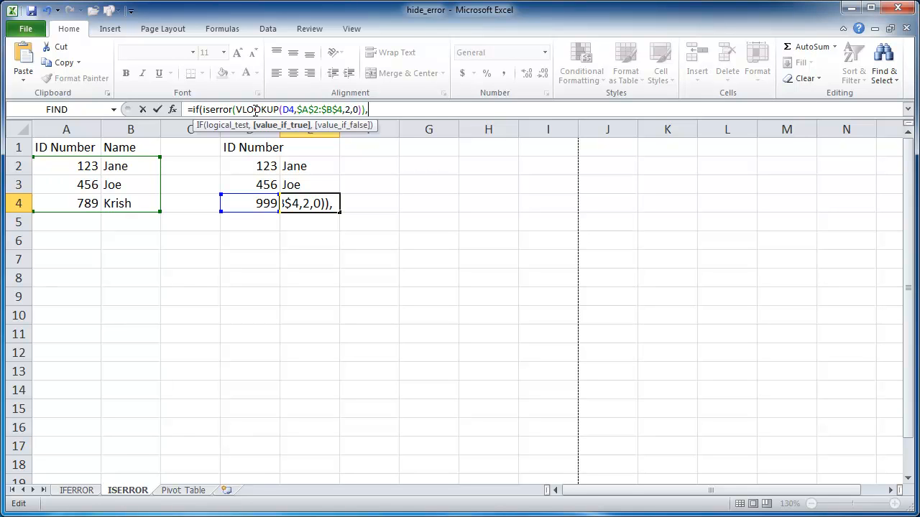
mouse_move(250, 167)
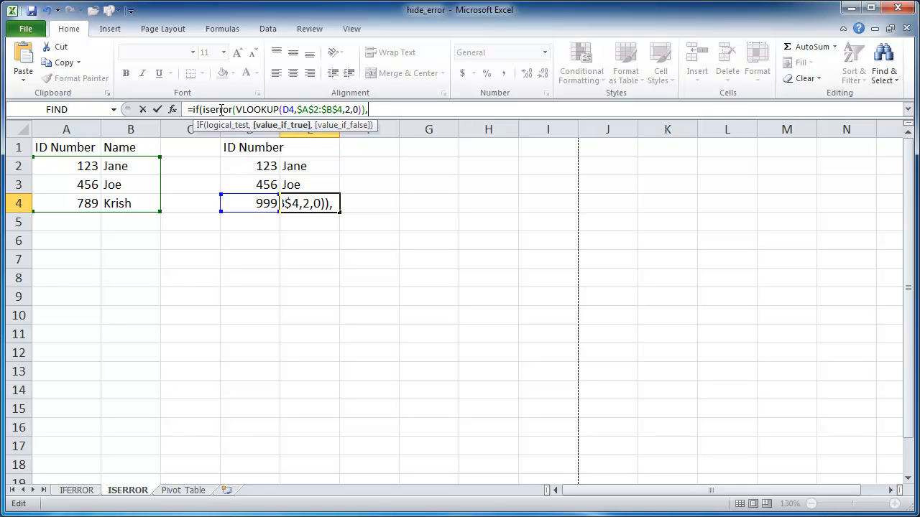
mouse_move(440, 110)
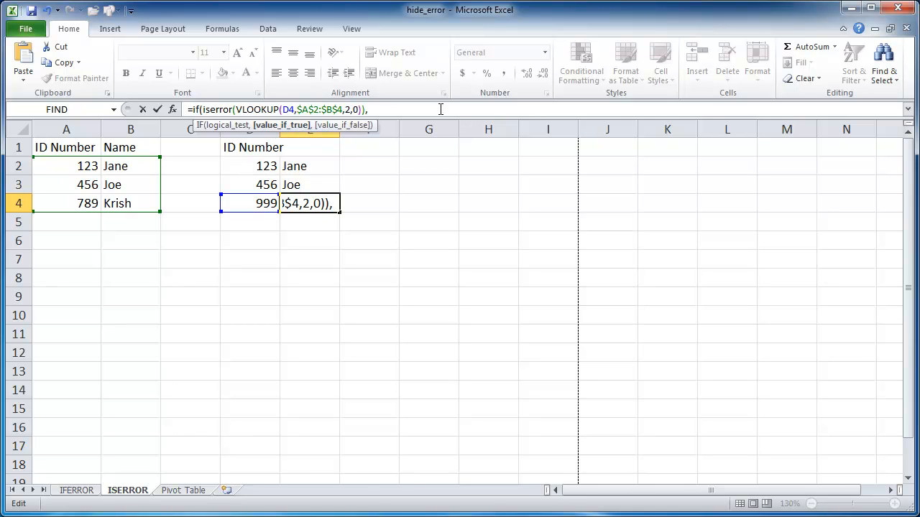
text(,"")
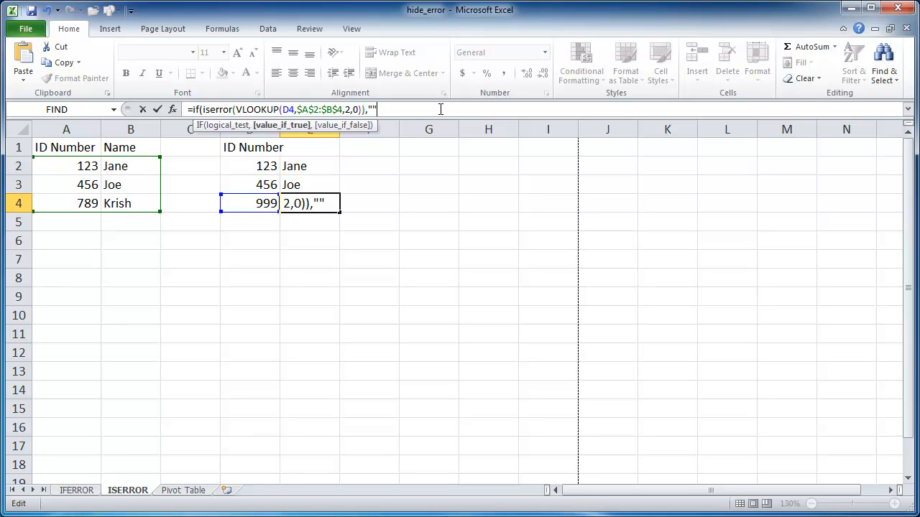
Complete the formula with VLOOKUP(D4,$A$2:$B$4,2,0) as the no-error result, leaving E4 blank
text(,)
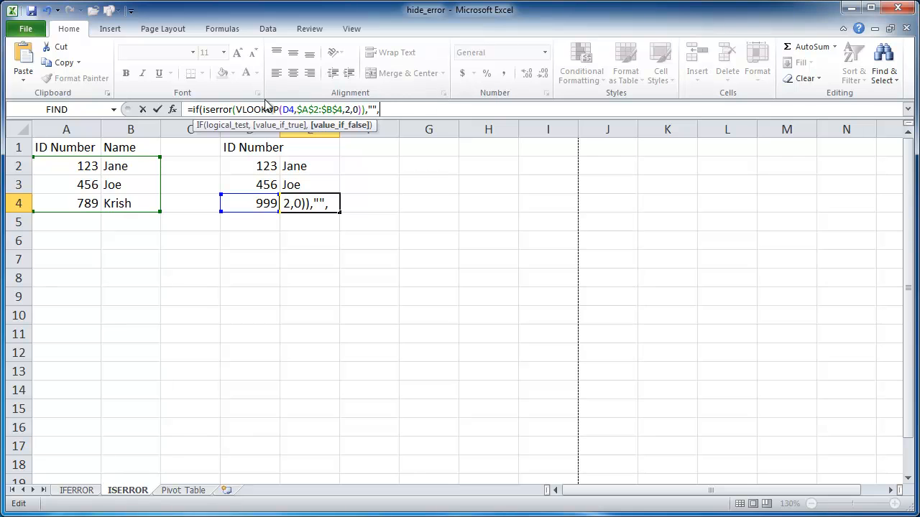
double_click(256, 110)
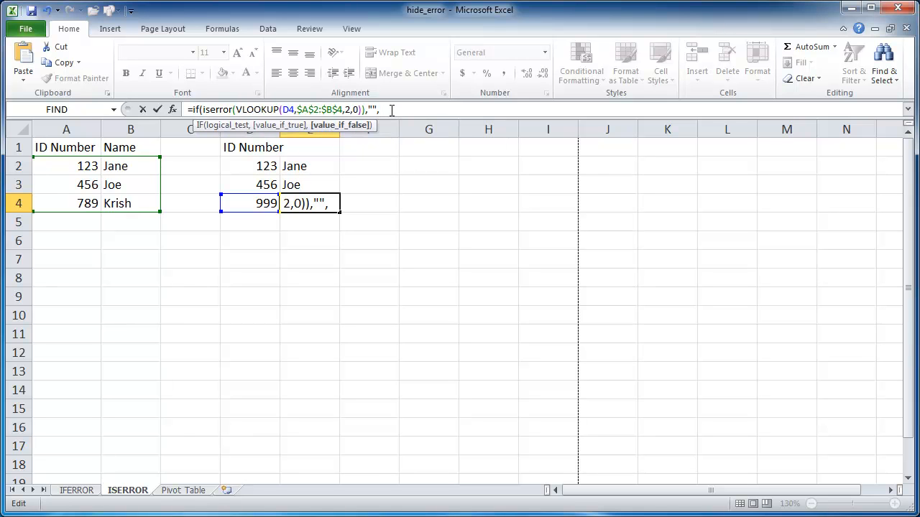
text(,VLOOKUP(D4,$A$2:$B$4,2,0)
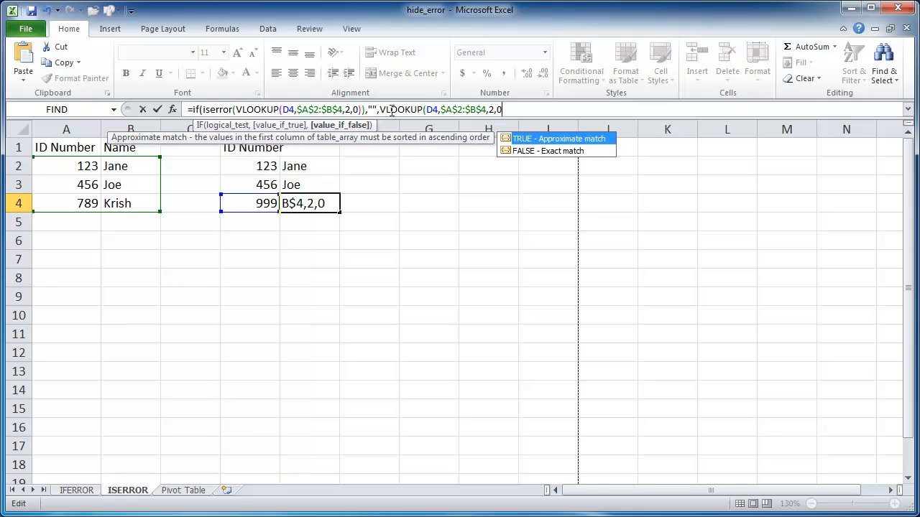
text())
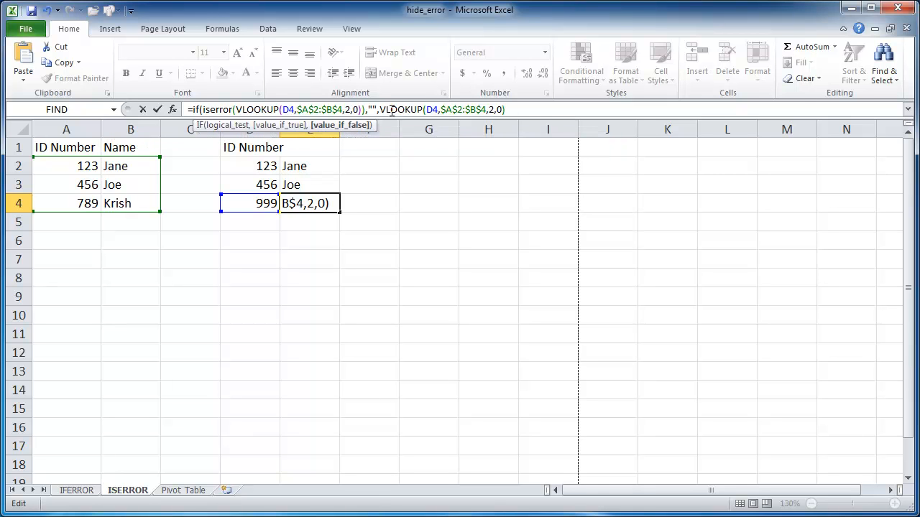
text())
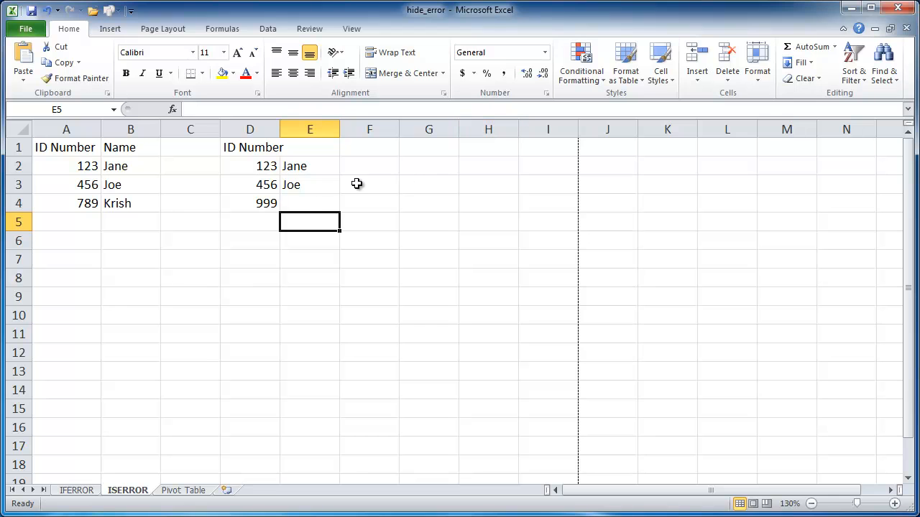
mouse_move(302, 204)
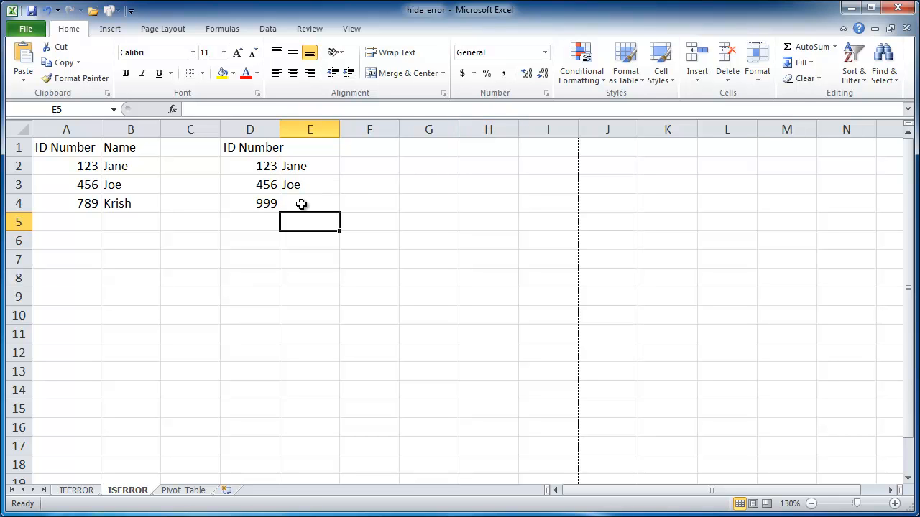
Change the first ID to 777 so its name goes blank, then move to the Pivot Table sheet
click(310, 203)
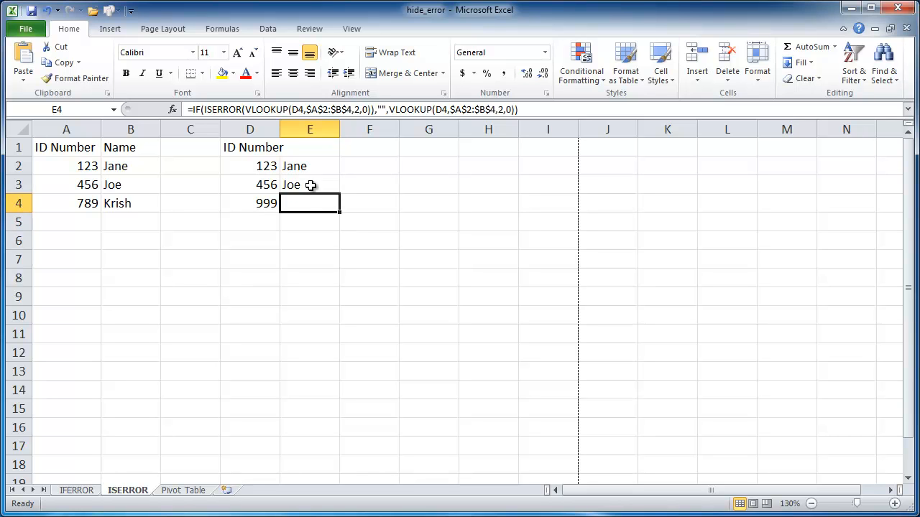
mouse_move(319, 179)
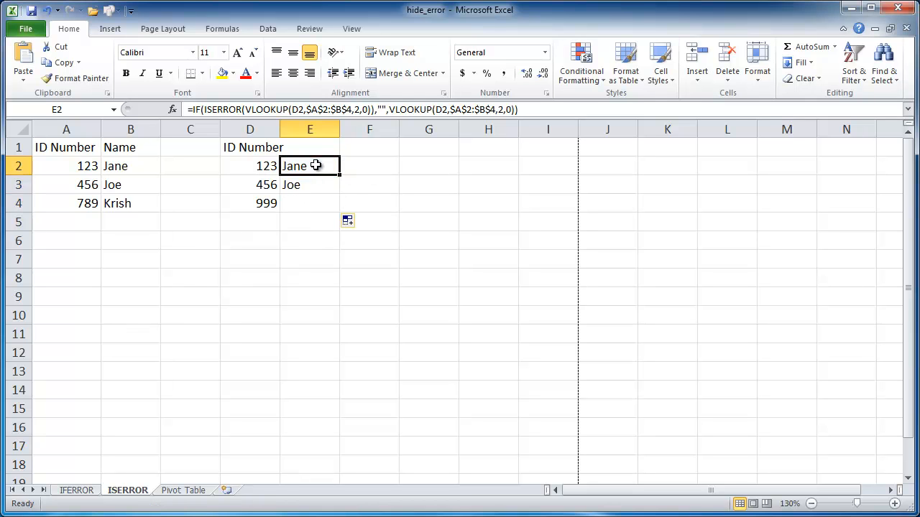
click(311, 184)
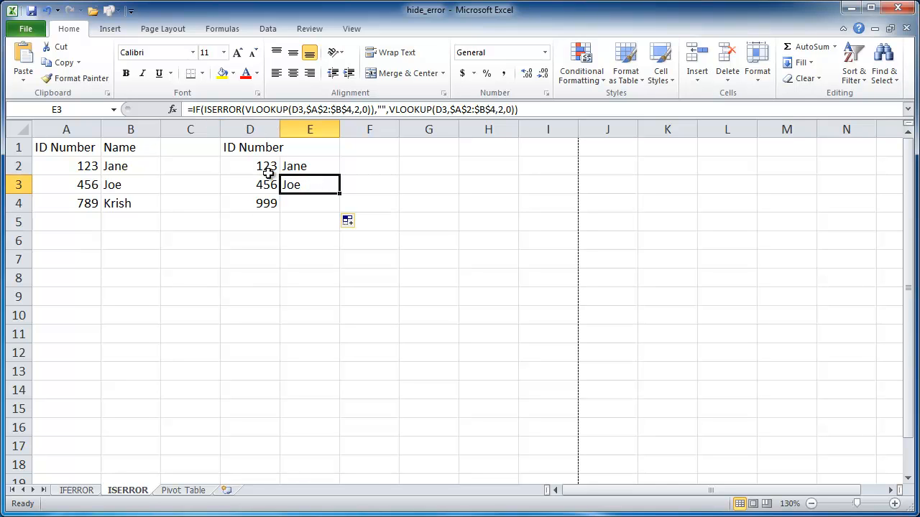
click(250, 167)
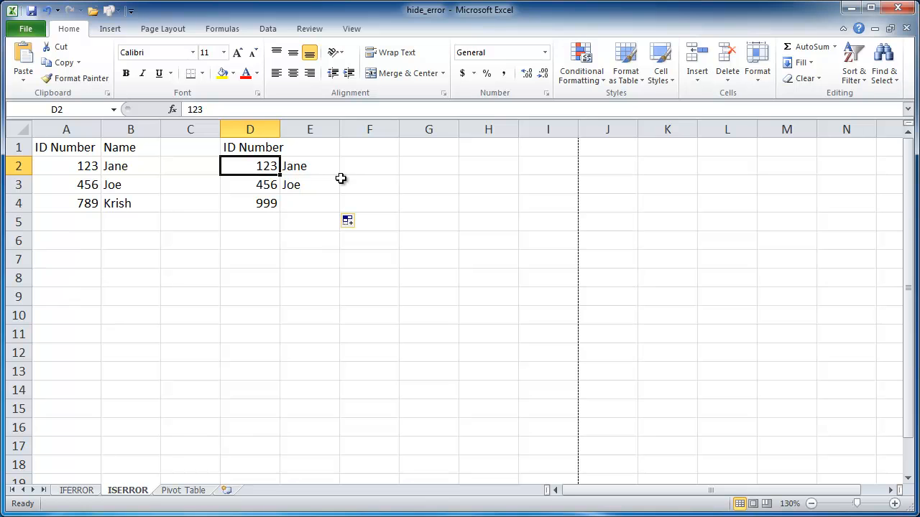
mouse_move(261, 165)
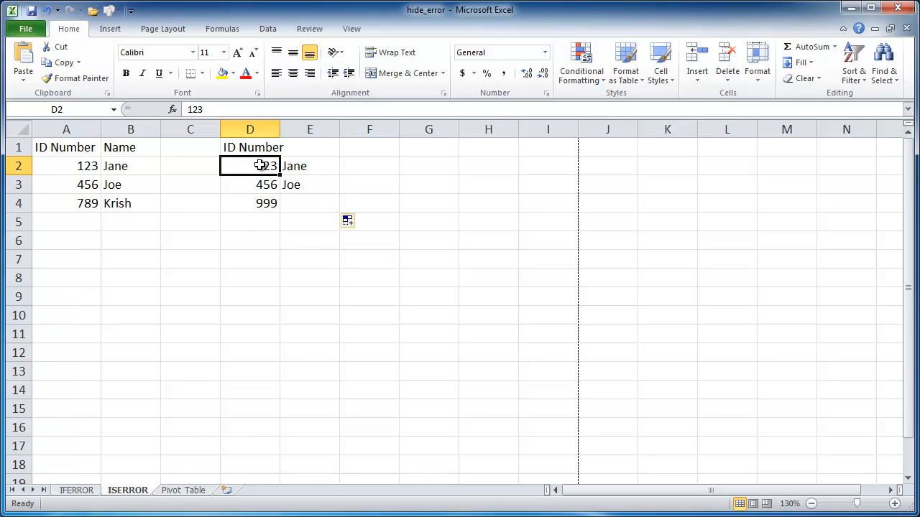
text(777)
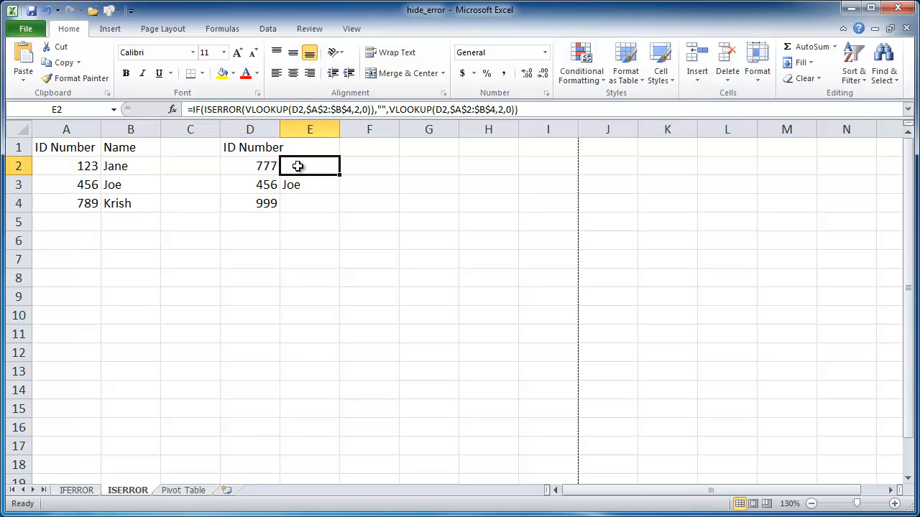
mouse_move(318, 156)
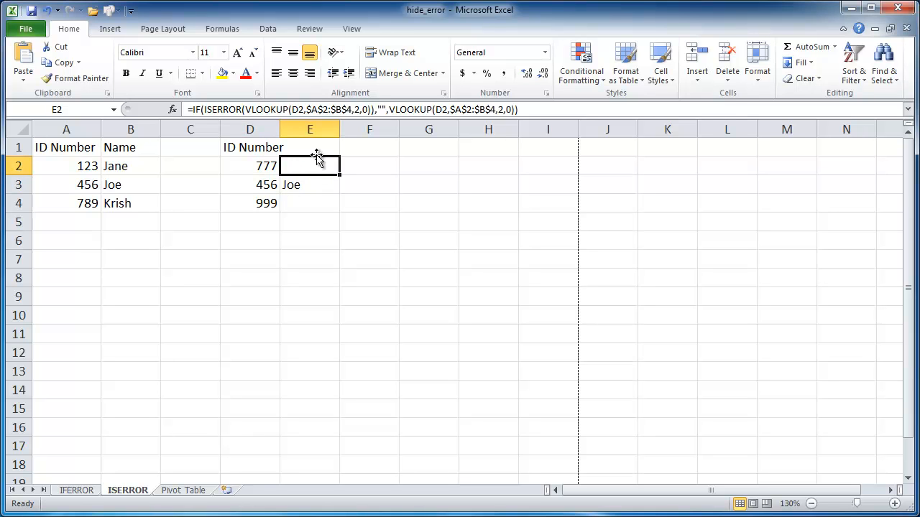
mouse_move(257, 279)
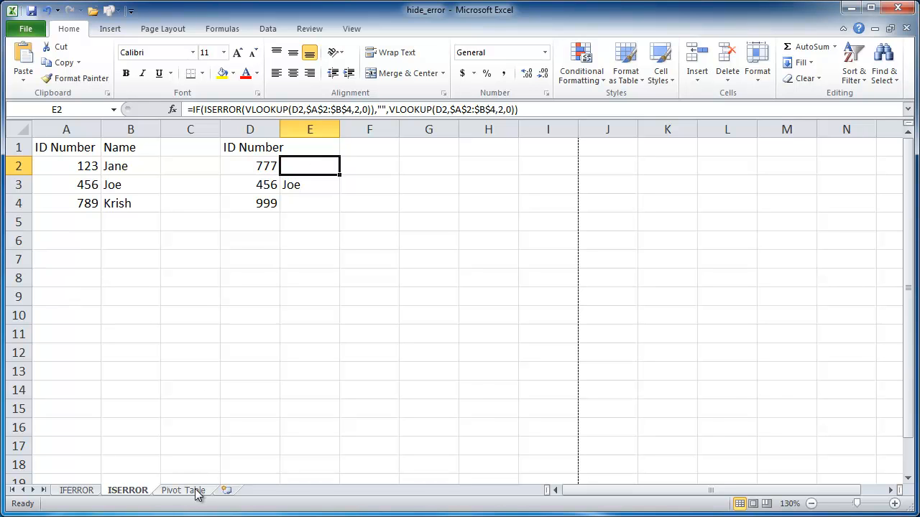
click(182, 490)
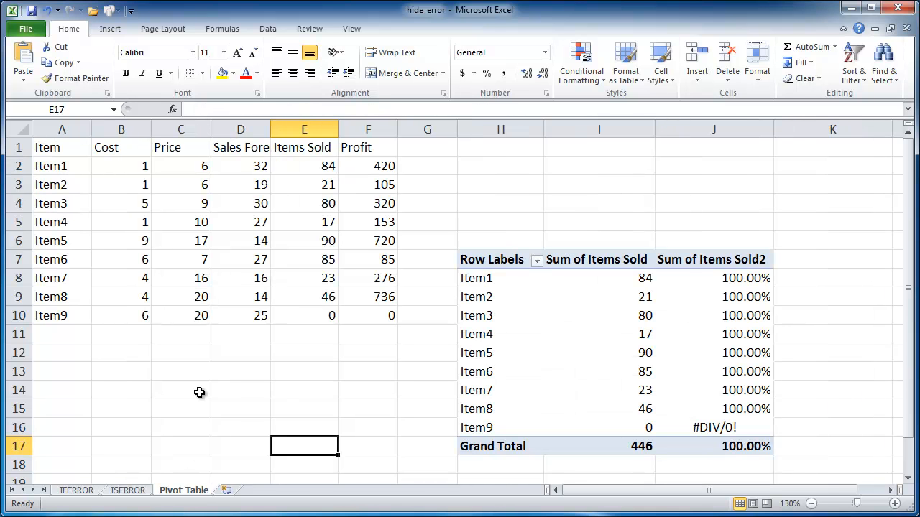
mouse_move(675, 342)
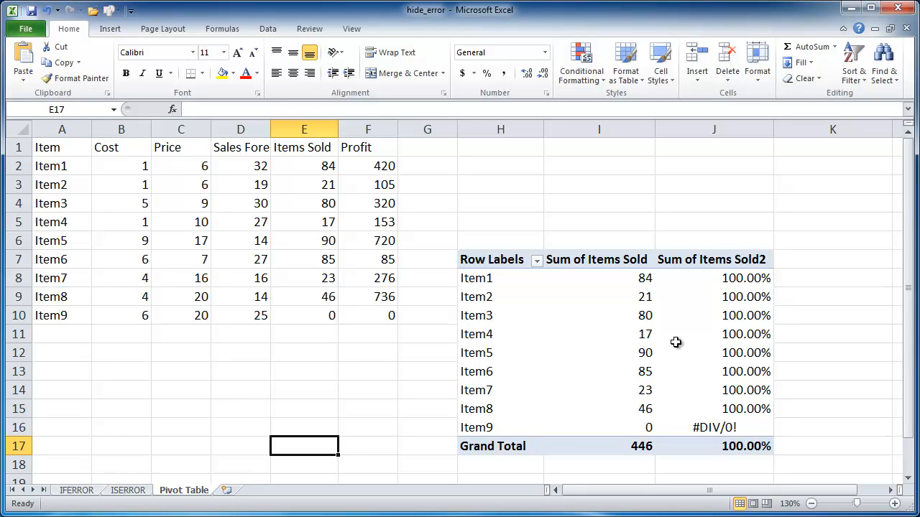
mouse_move(561, 374)
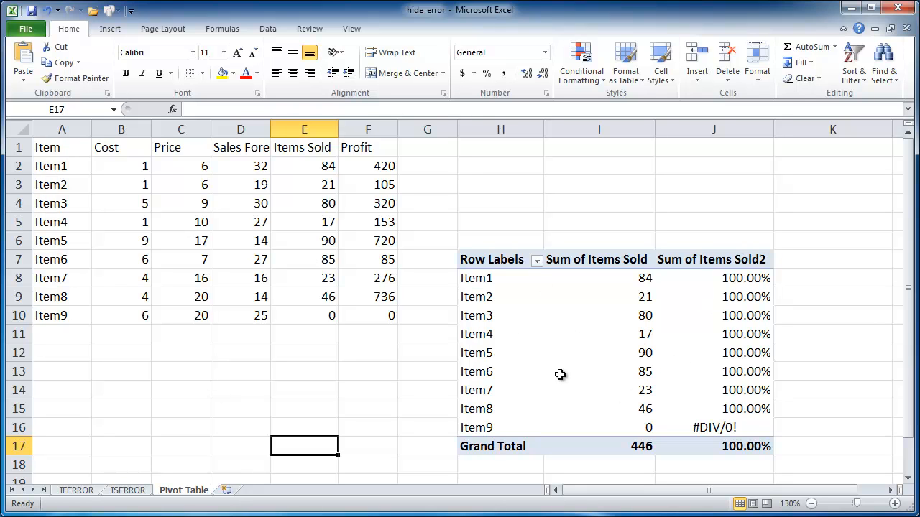
mouse_move(581, 303)
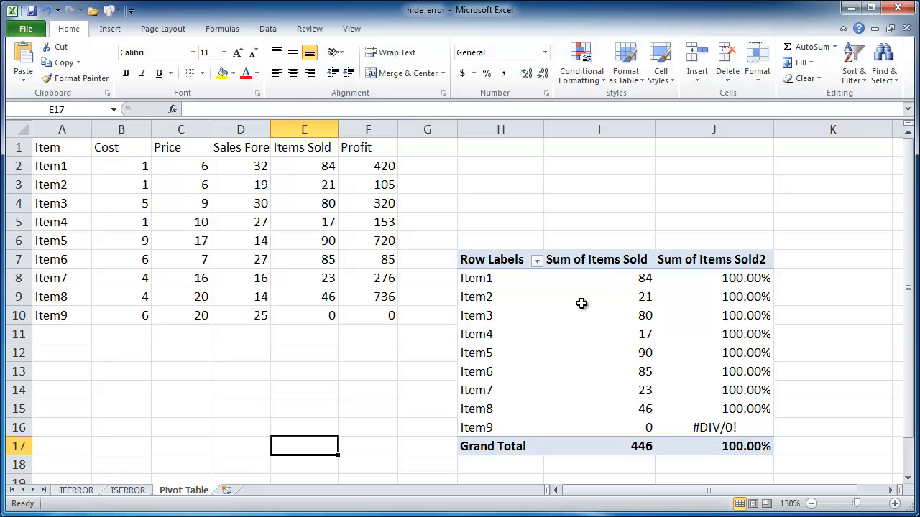
mouse_move(673, 368)
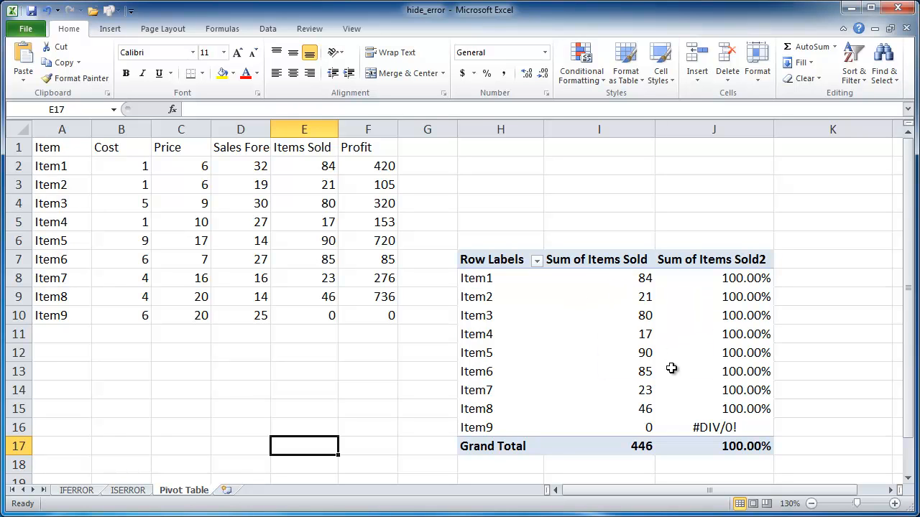
mouse_move(657, 404)
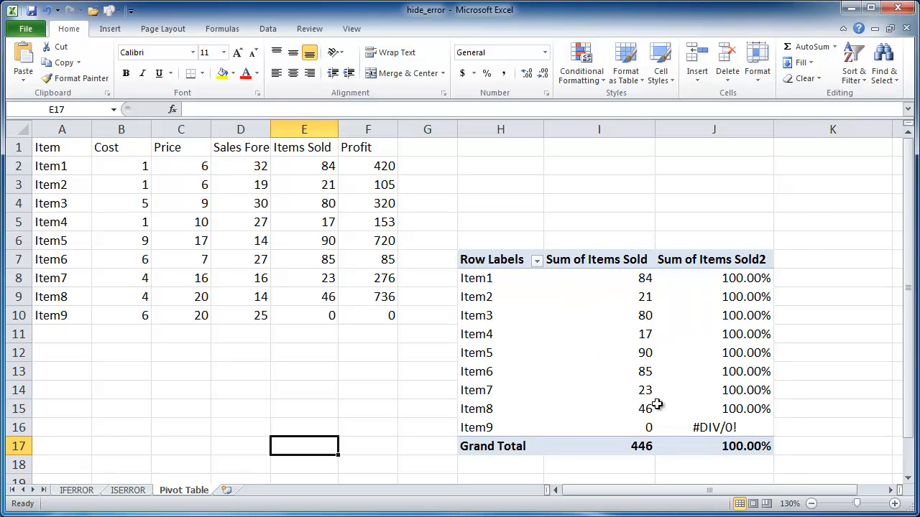
mouse_move(731, 423)
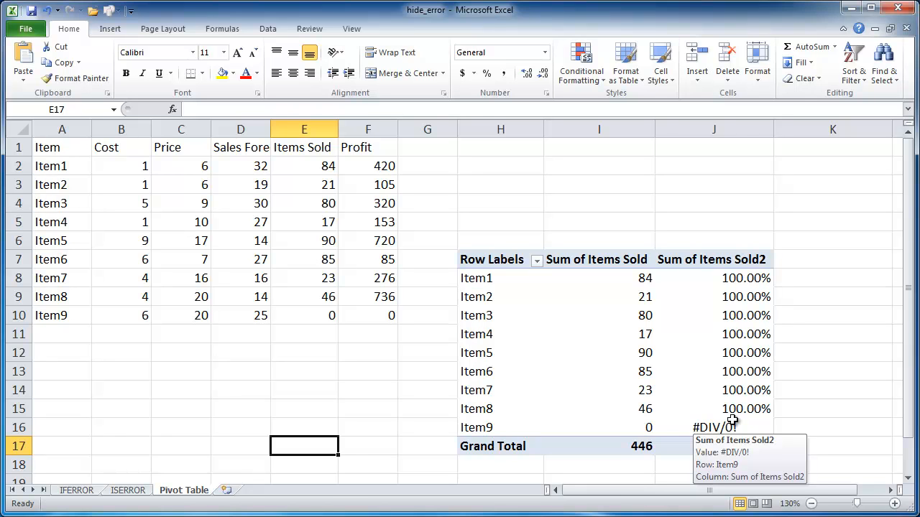
mouse_move(721, 419)
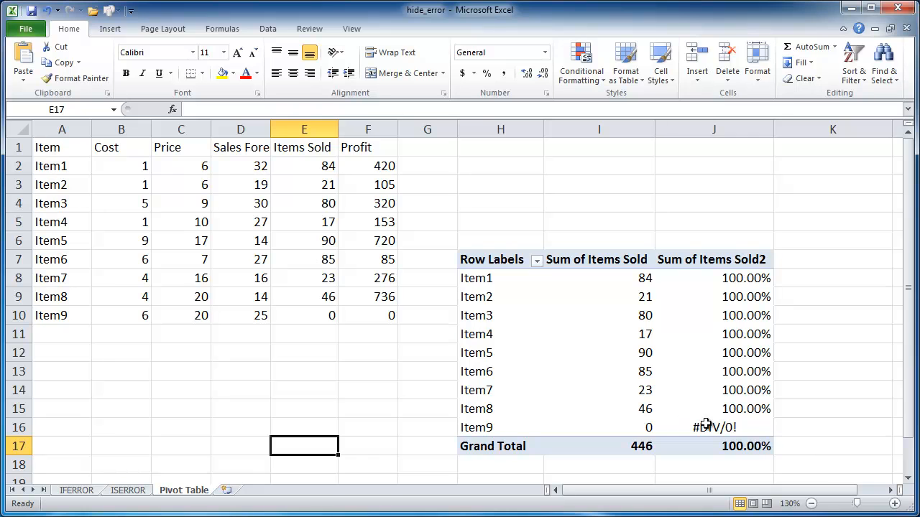
mouse_move(687, 415)
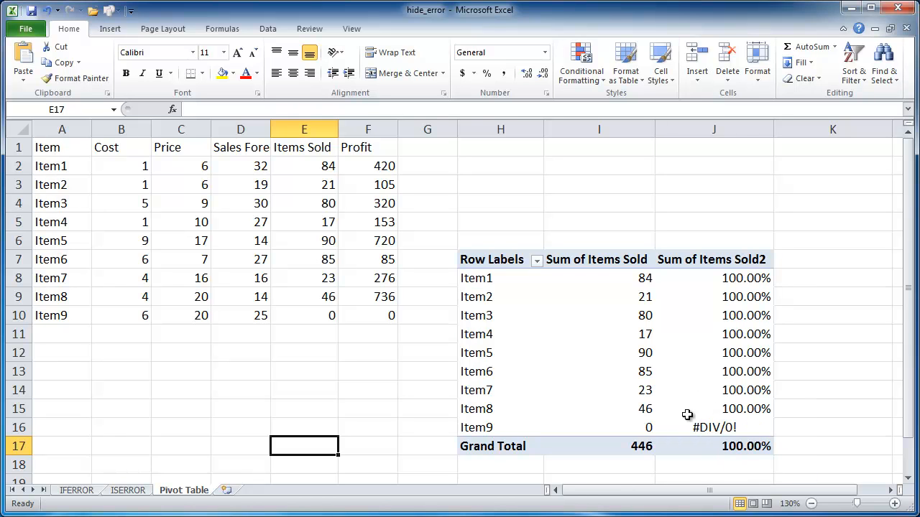
mouse_move(694, 408)
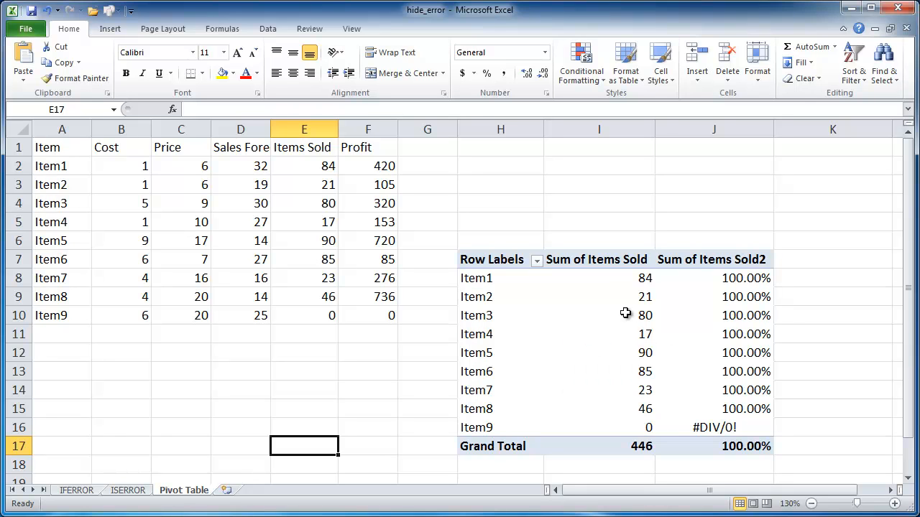
mouse_move(577, 325)
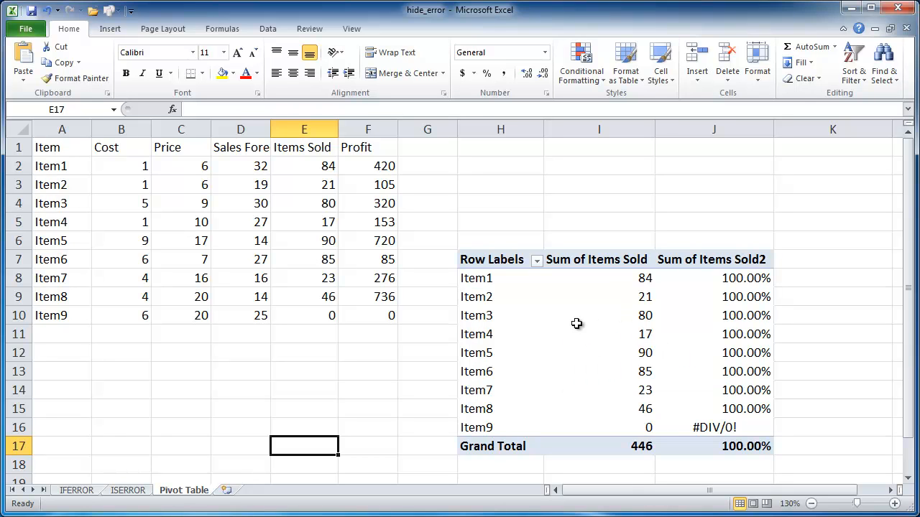
mouse_move(593, 264)
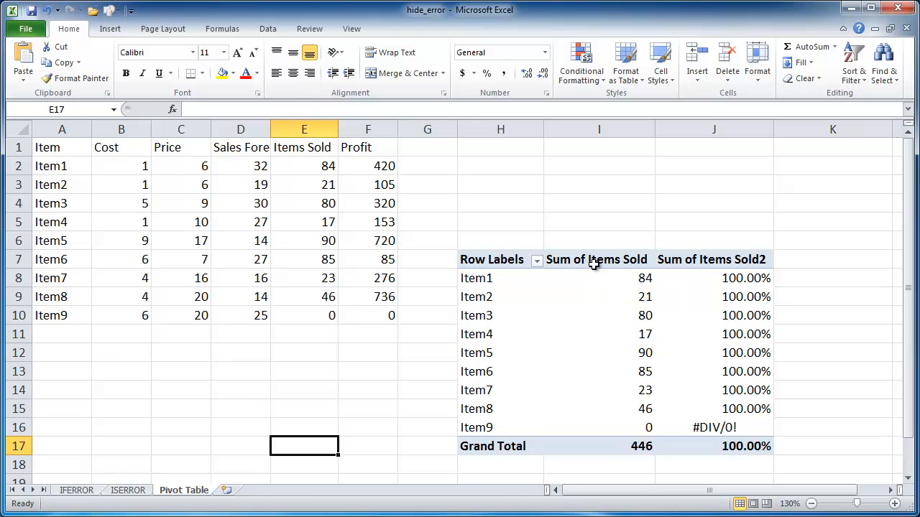
mouse_move(596, 259)
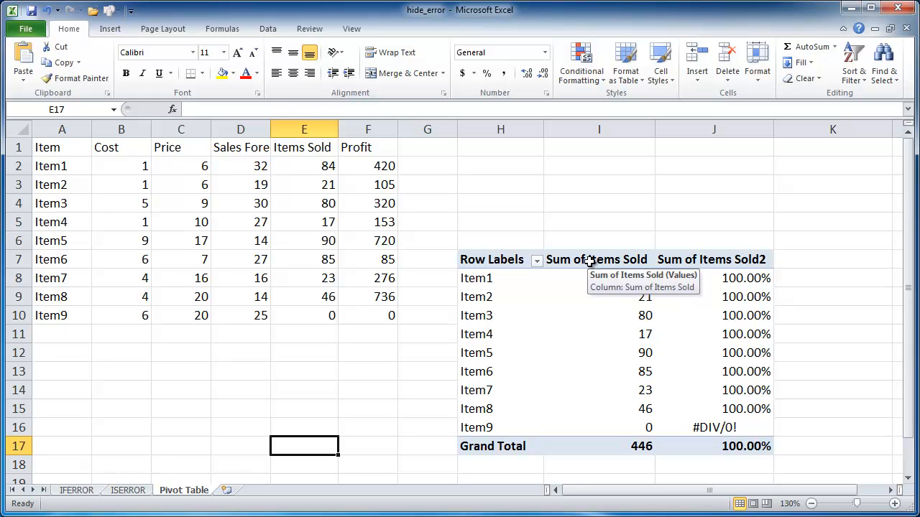
Bring up the context menu on the pivot's Sum of Items Sold field
right_click(596, 259)
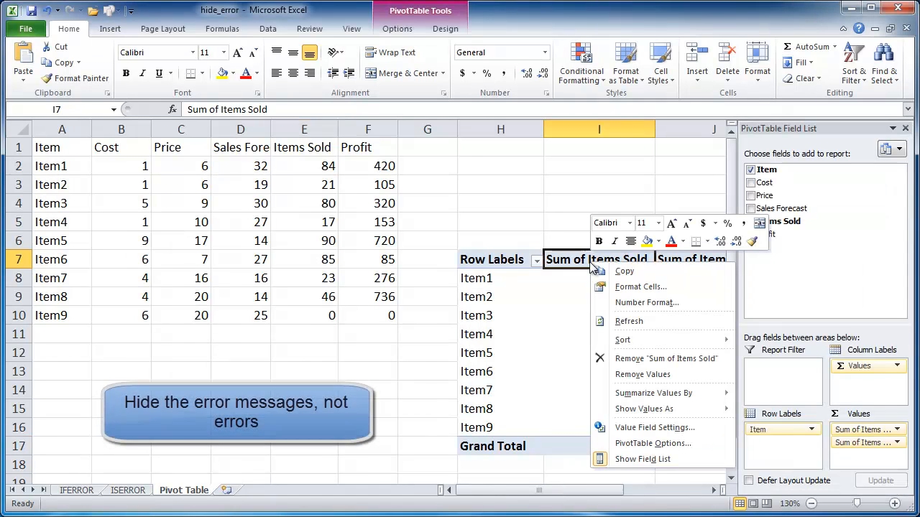
mouse_move(654, 442)
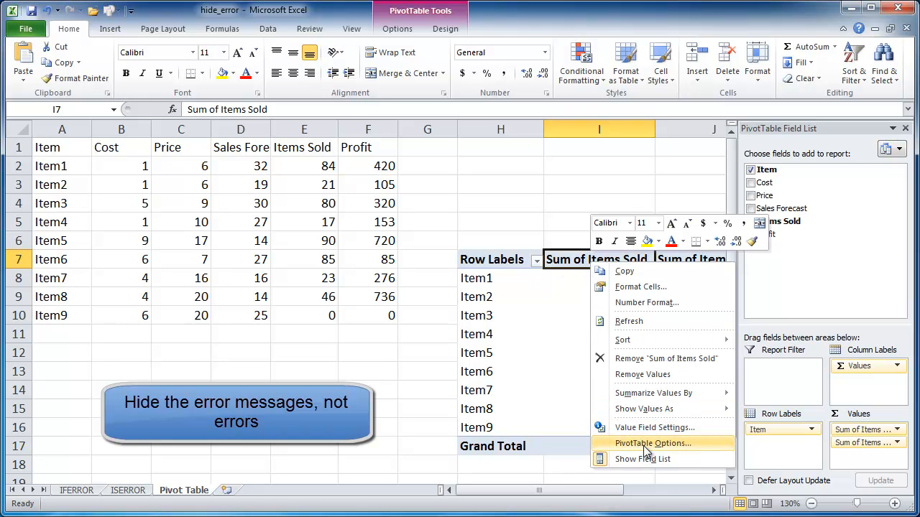
In PivotTable Options enable 'For error values show' with a blank value so Item9 shows nothing
click(653, 443)
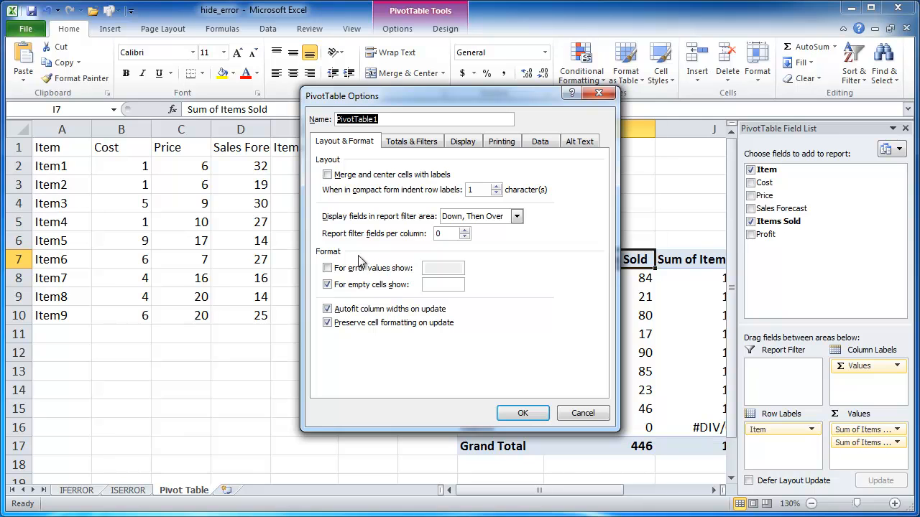
click(328, 268)
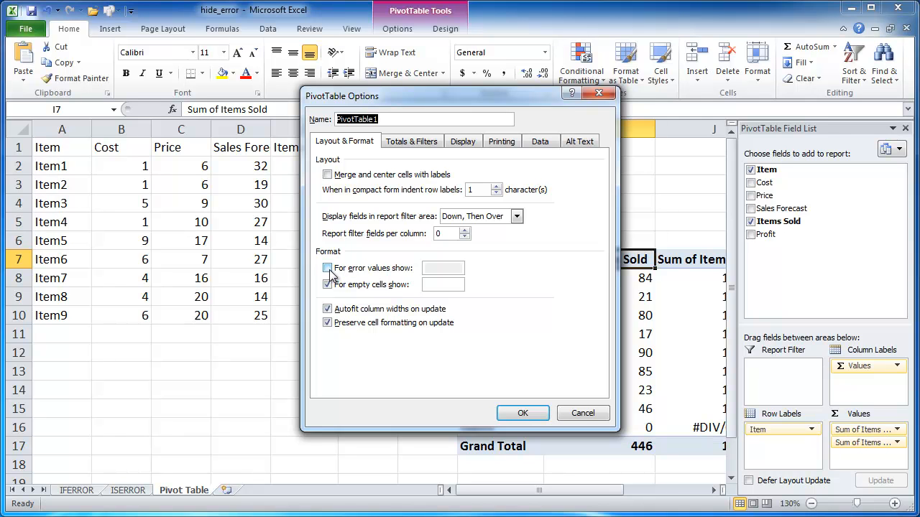
click(327, 267)
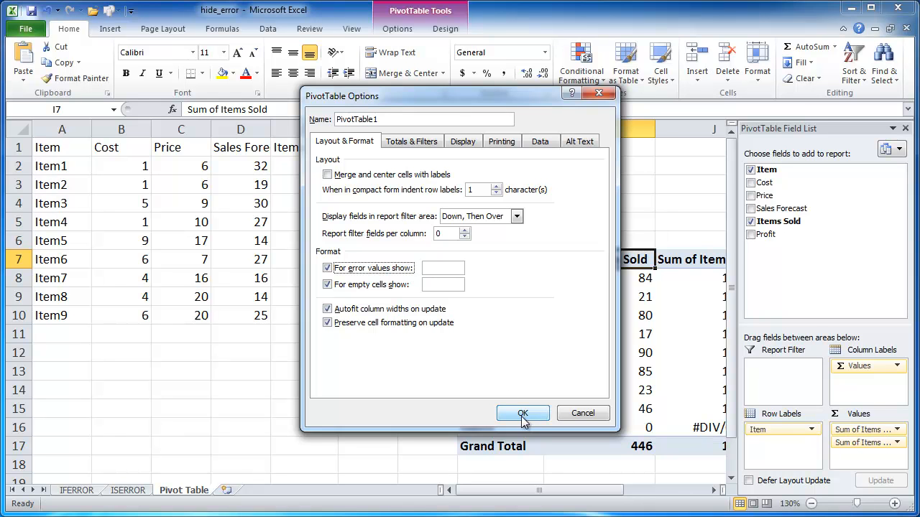
click(524, 414)
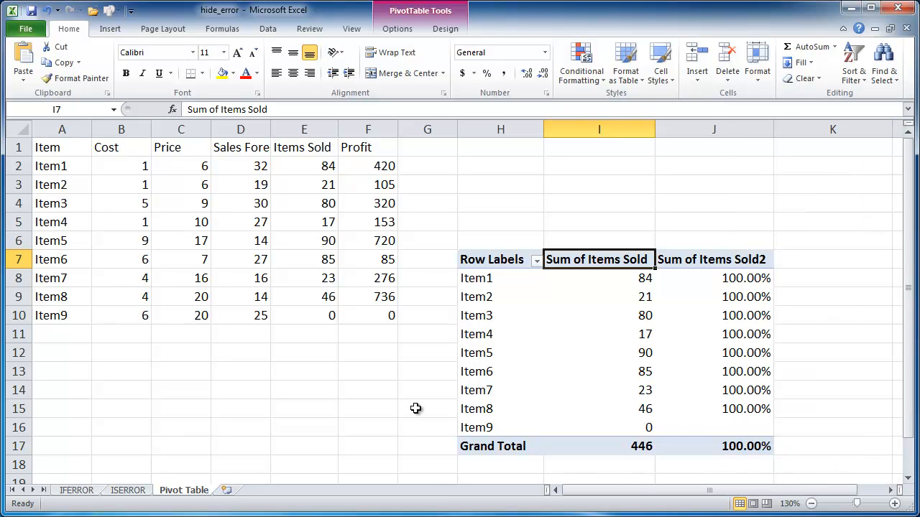
mouse_move(316, 368)
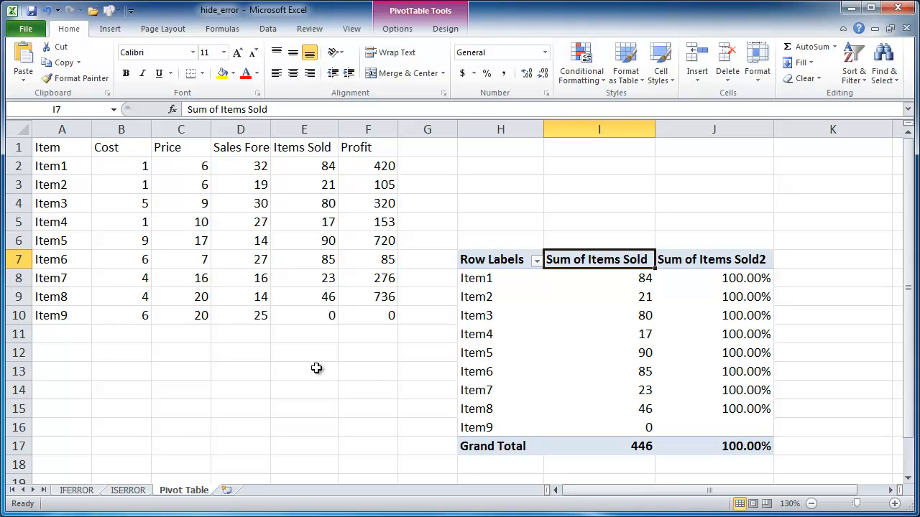
mouse_move(250, 405)
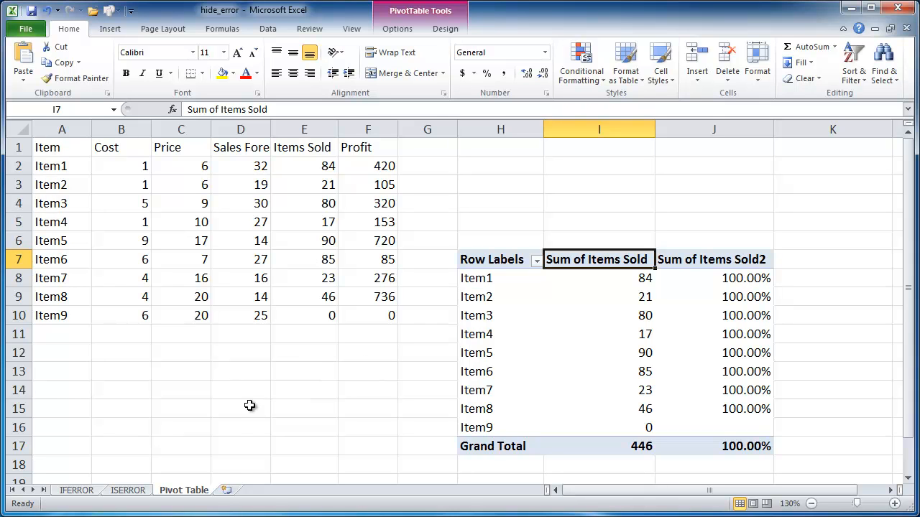
mouse_move(256, 418)
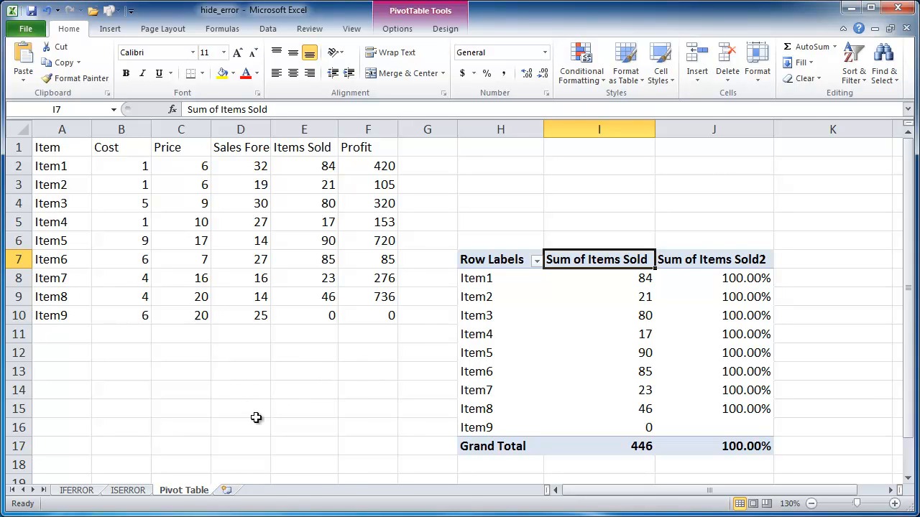
On the IFERROR sheet strip D5 back to B5/C5 so April shows #DIV/0! again
click(74, 490)
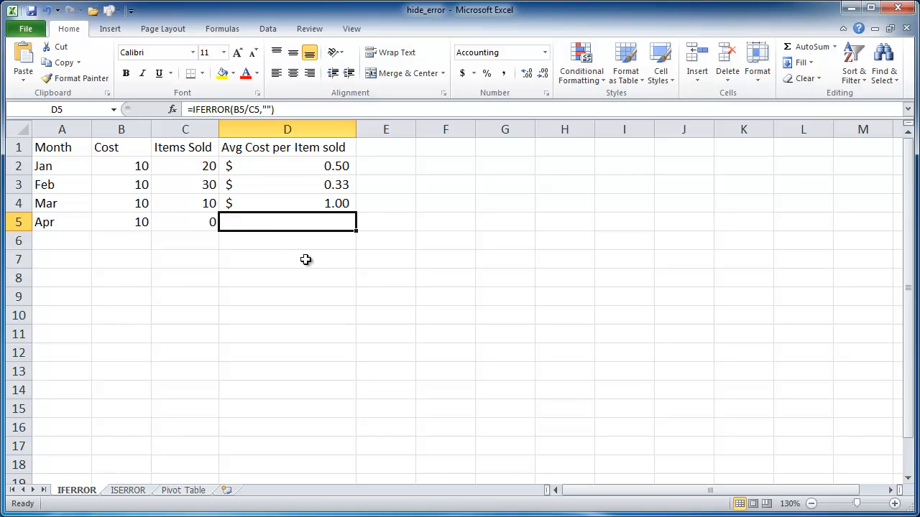
mouse_move(305, 215)
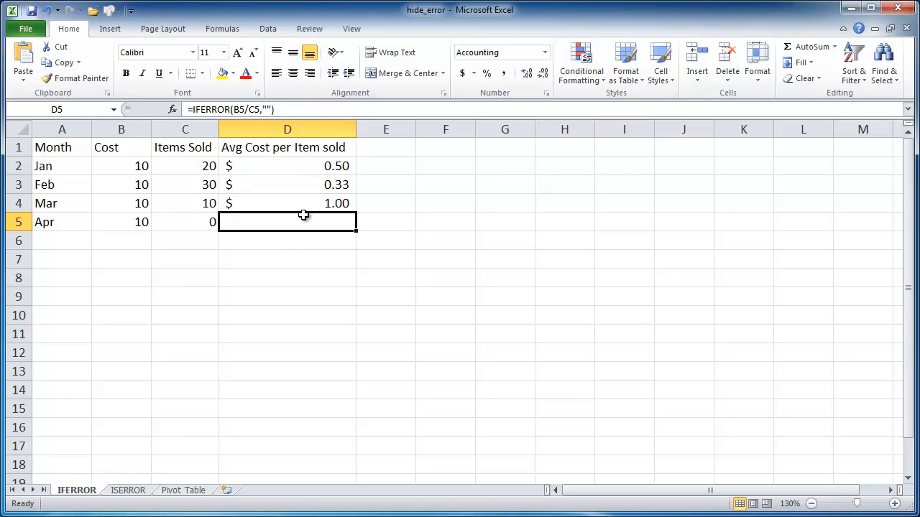
double_click(287, 221)
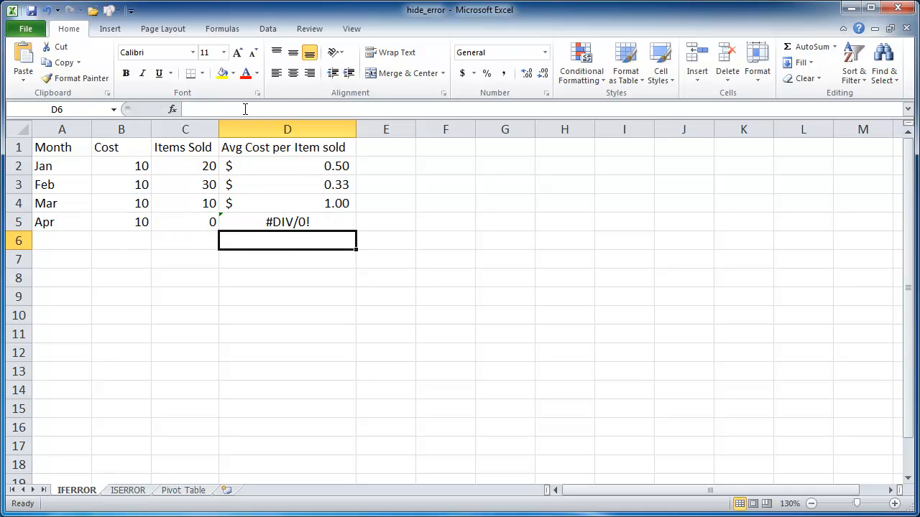
mouse_move(304, 223)
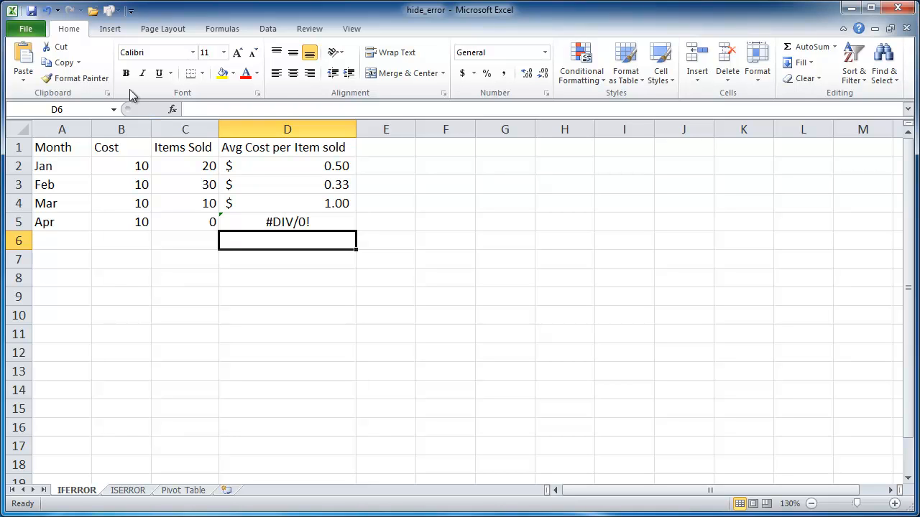
mouse_move(163, 29)
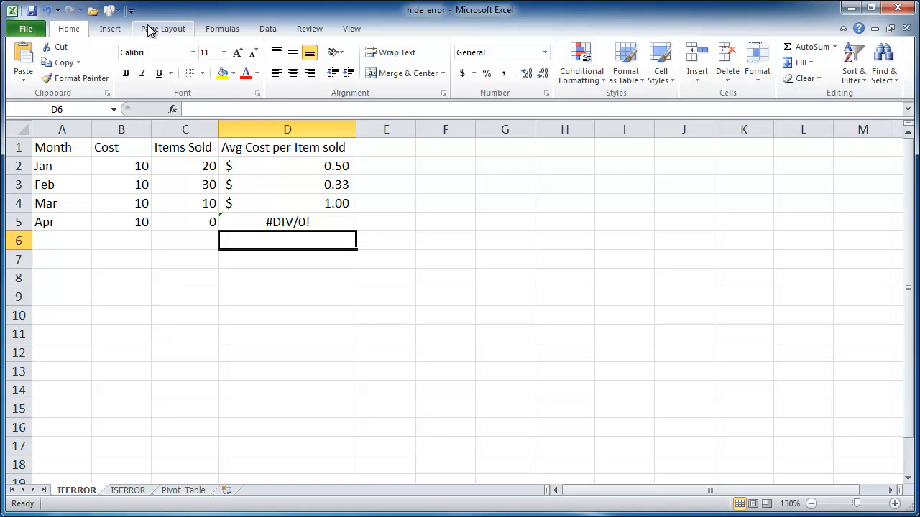
In Page Setup's Sheet options set 'Cell errors as' to <blank> and preview the printout
click(163, 29)
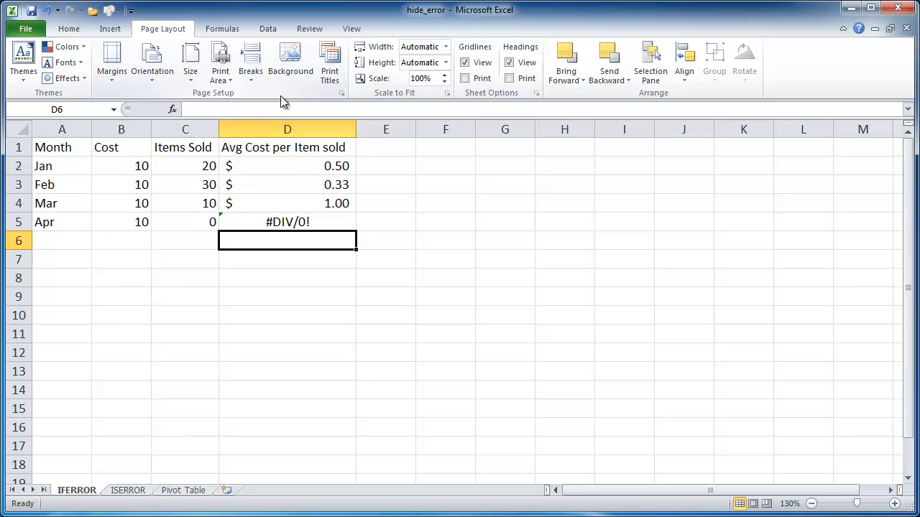
mouse_move(342, 92)
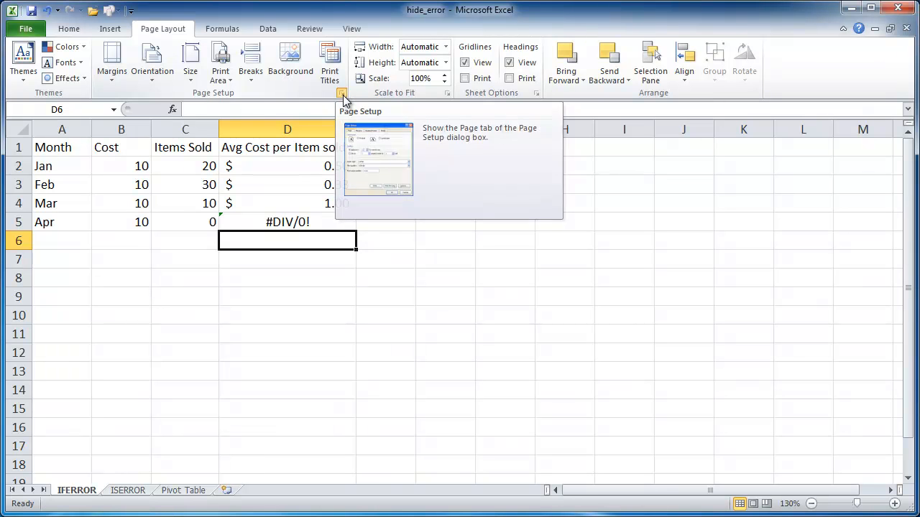
click(342, 93)
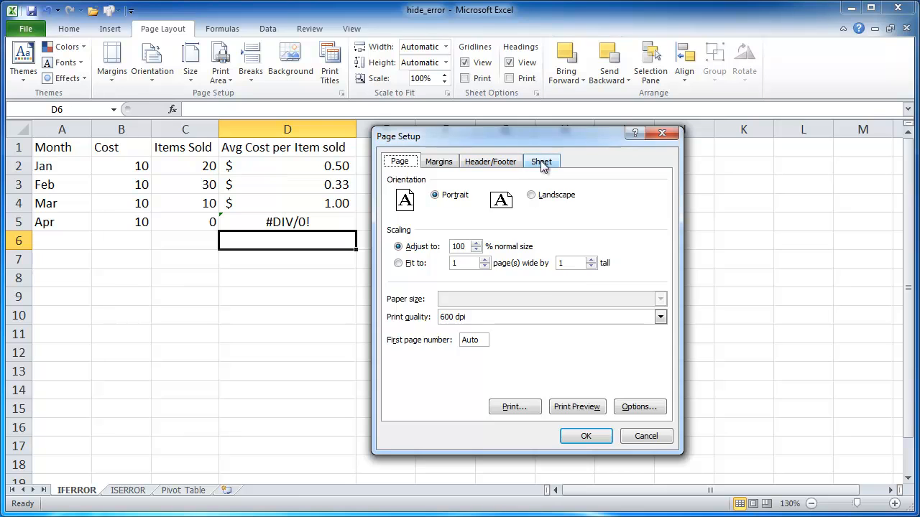
click(541, 161)
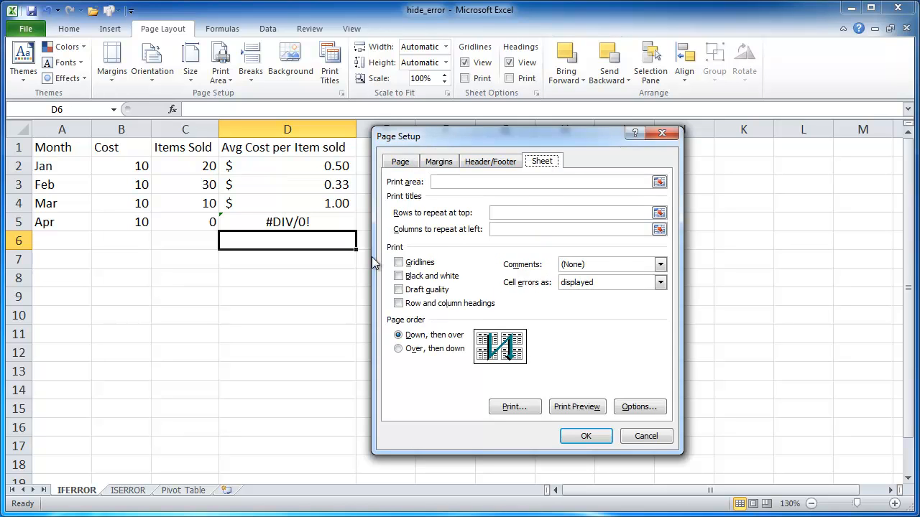
mouse_move(514, 290)
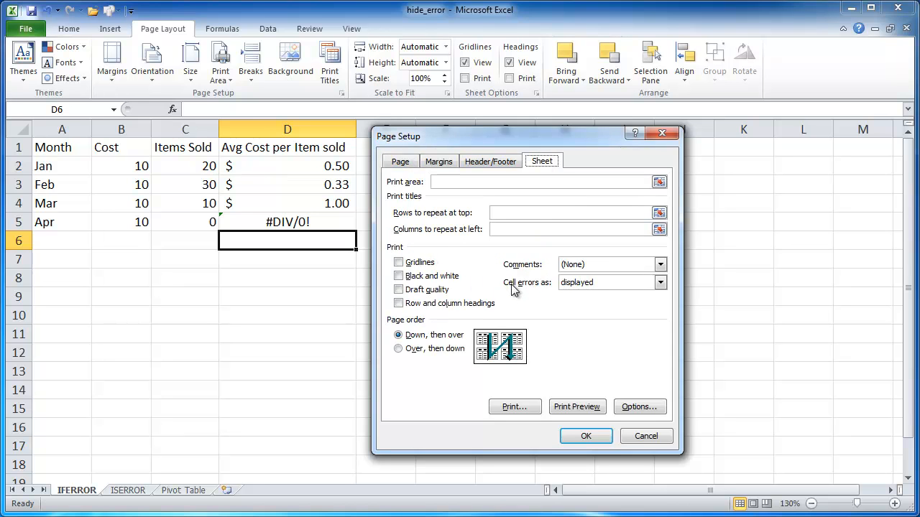
mouse_move(549, 290)
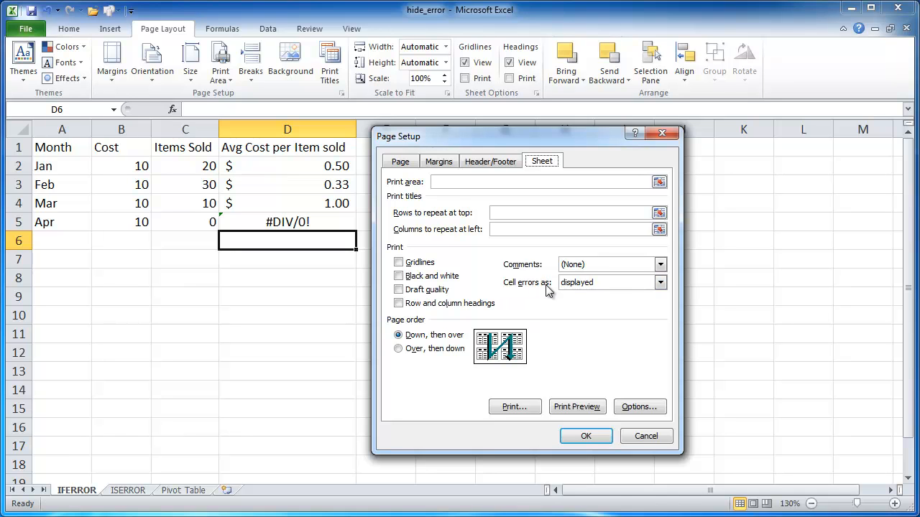
click(658, 282)
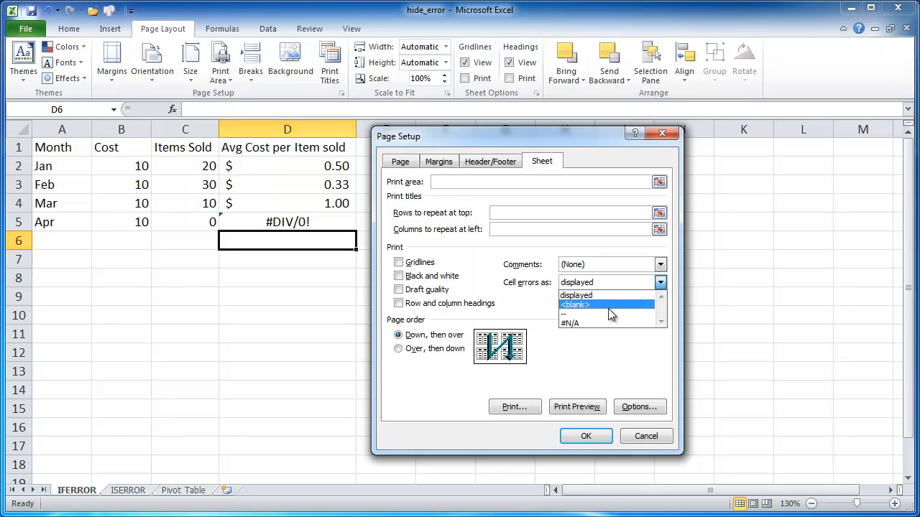
click(575, 305)
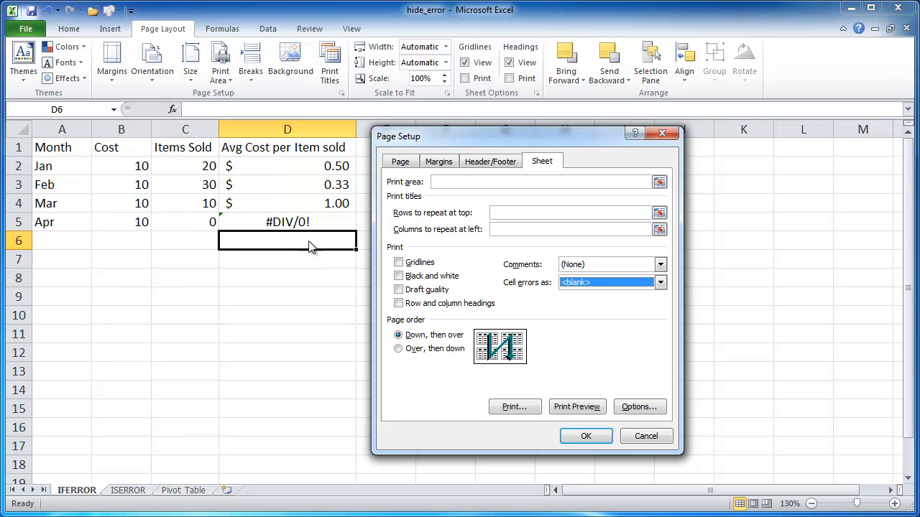
mouse_move(557, 291)
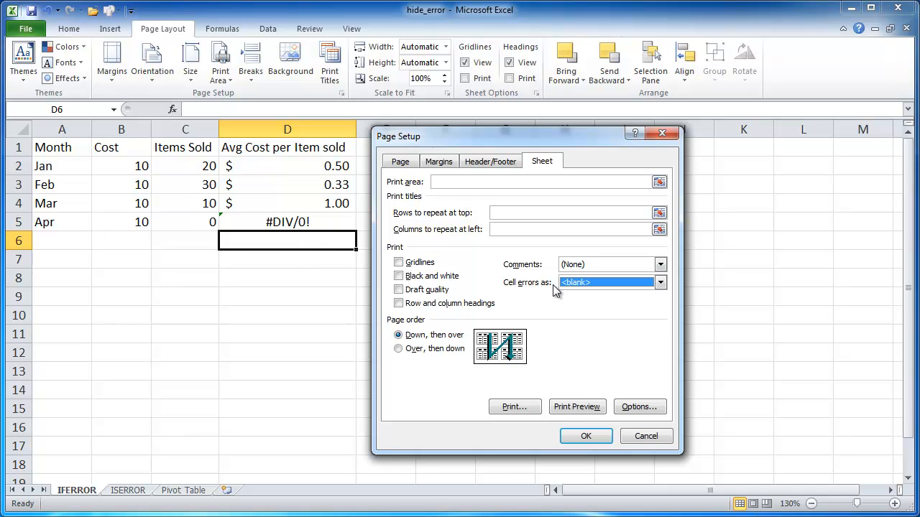
click(577, 407)
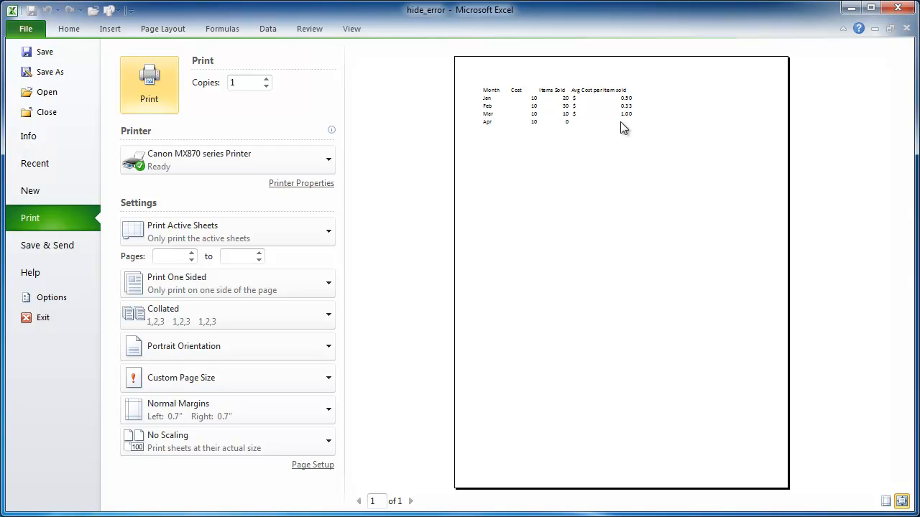
mouse_move(630, 127)
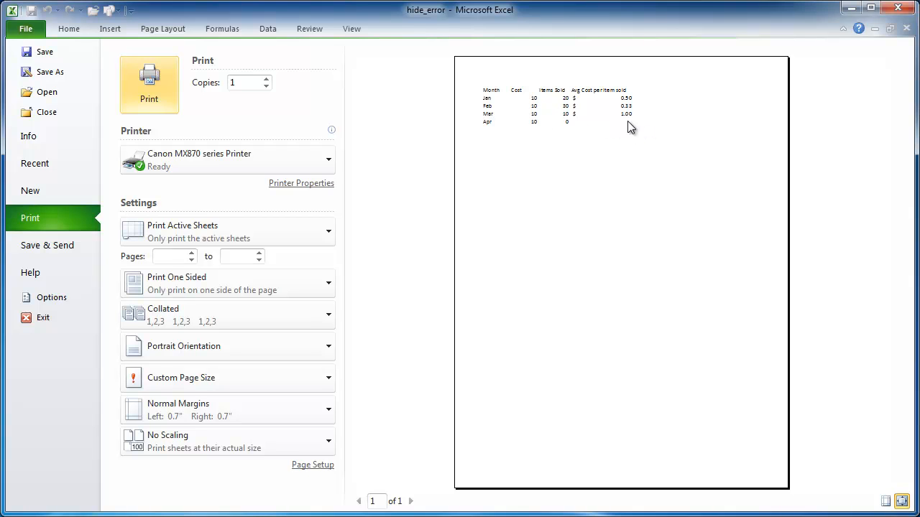
mouse_move(621, 121)
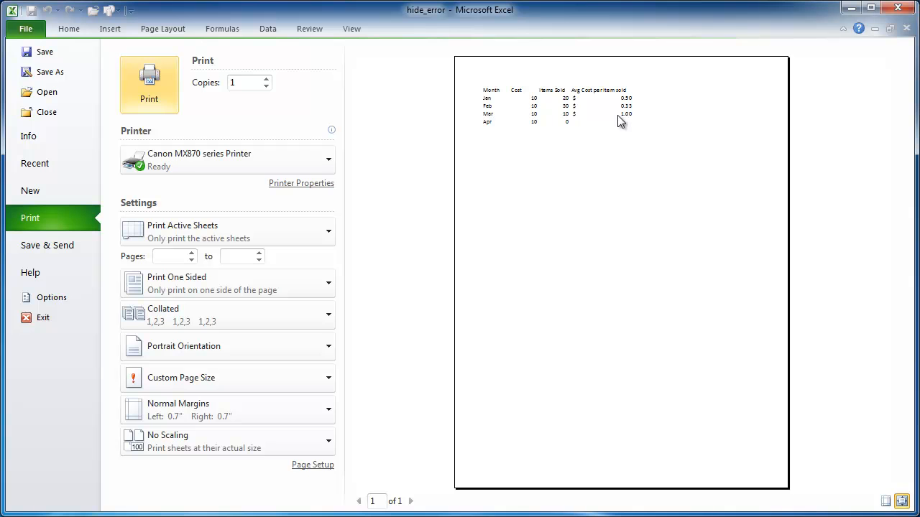